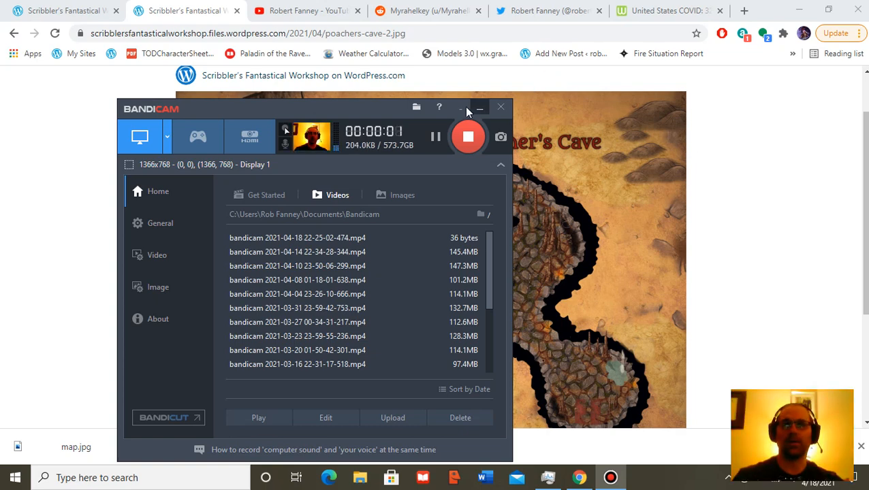
- Minimize the Bandicam window so recording continues with the Poacher's Cave map showing
{"action": "left_click", "coordinate": [480, 106]}
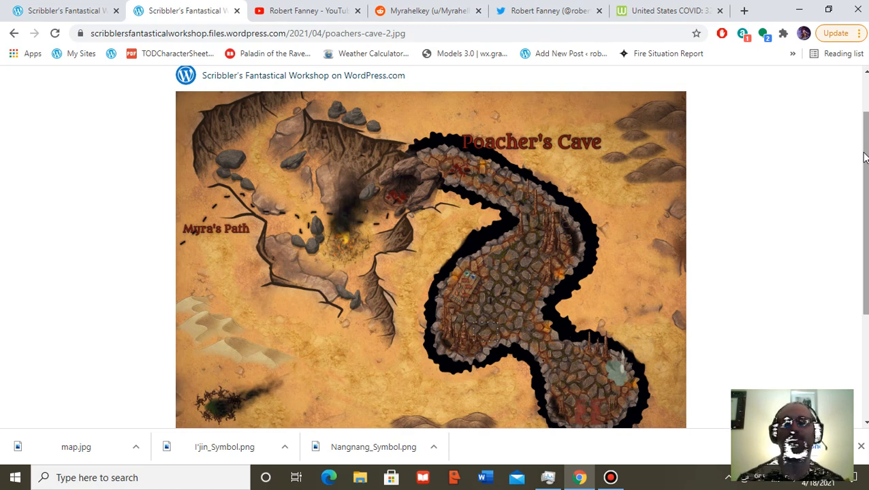
{"action": "mouse_move", "coordinate": [517, 221]}
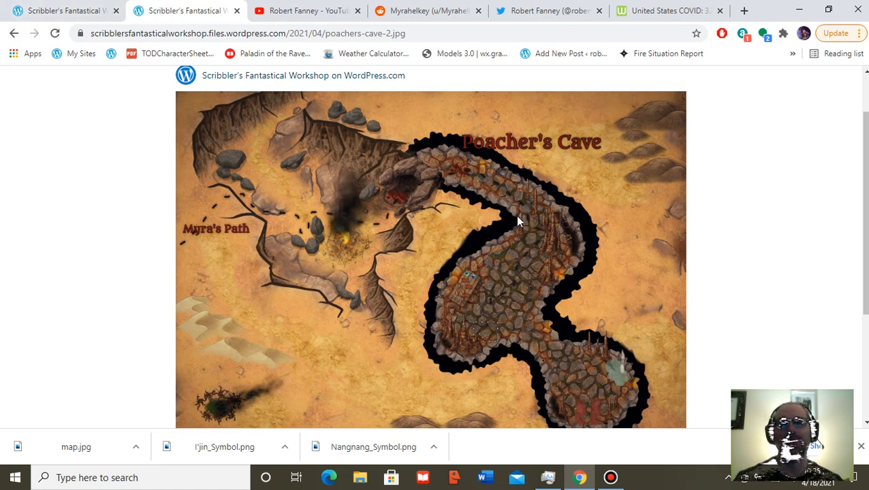
{"action": "mouse_move", "coordinate": [193, 120]}
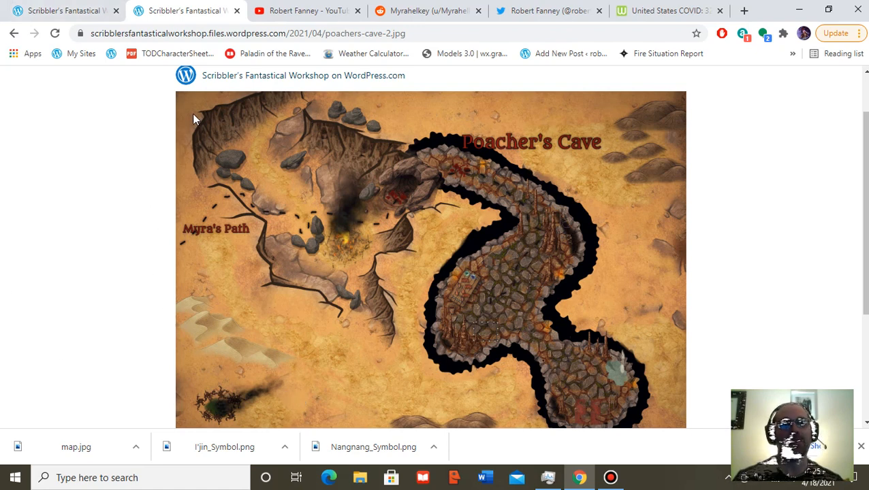
{"action": "mouse_move", "coordinate": [476, 418]}
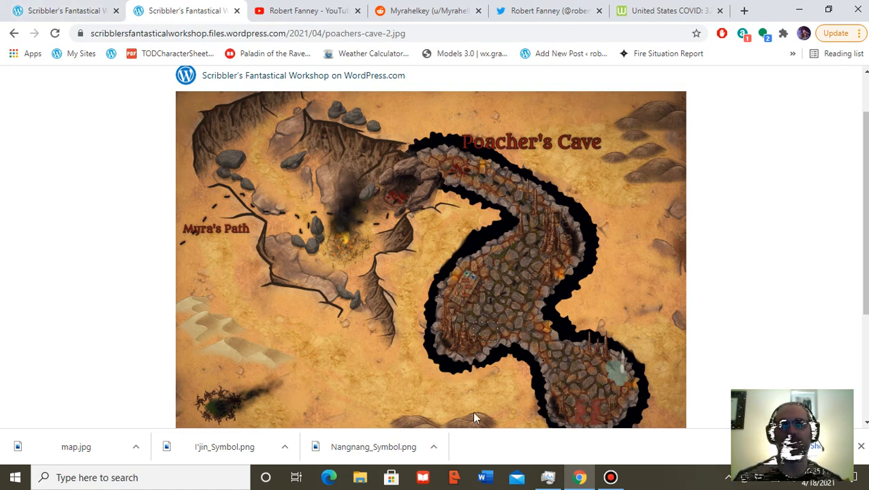
{"action": "mouse_move", "coordinate": [218, 199]}
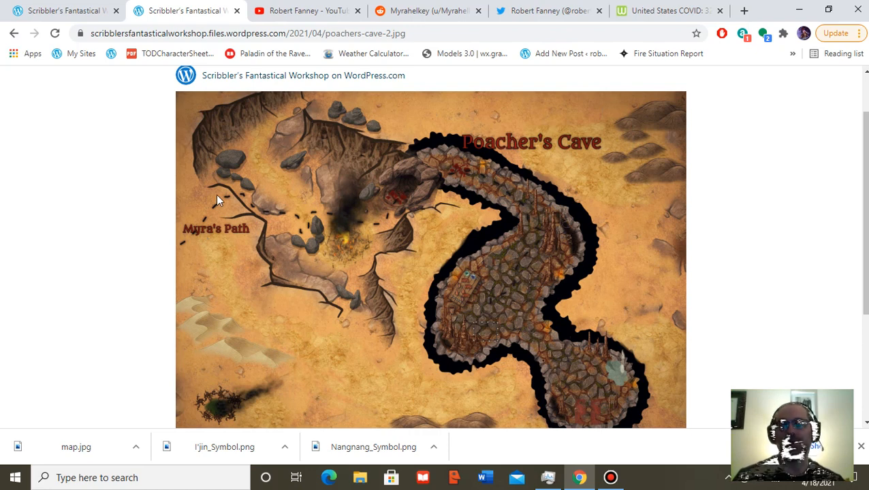
{"action": "mouse_move", "coordinate": [360, 334]}
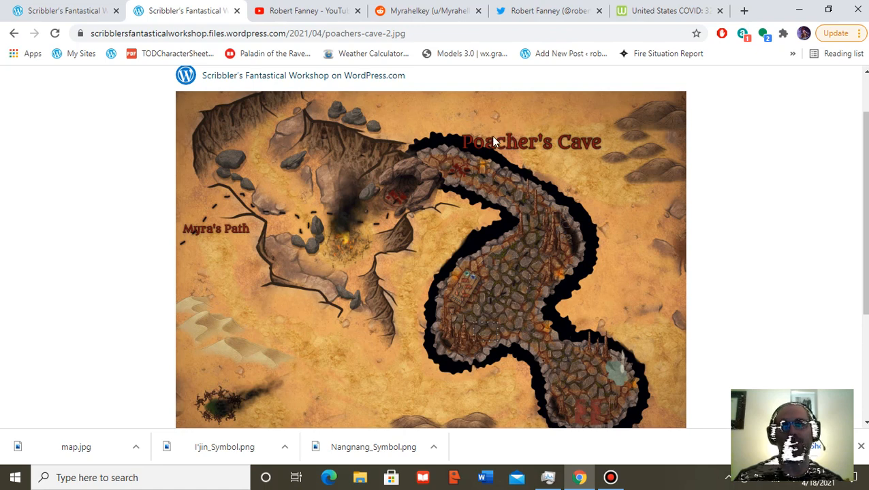
{"action": "mouse_move", "coordinate": [199, 305]}
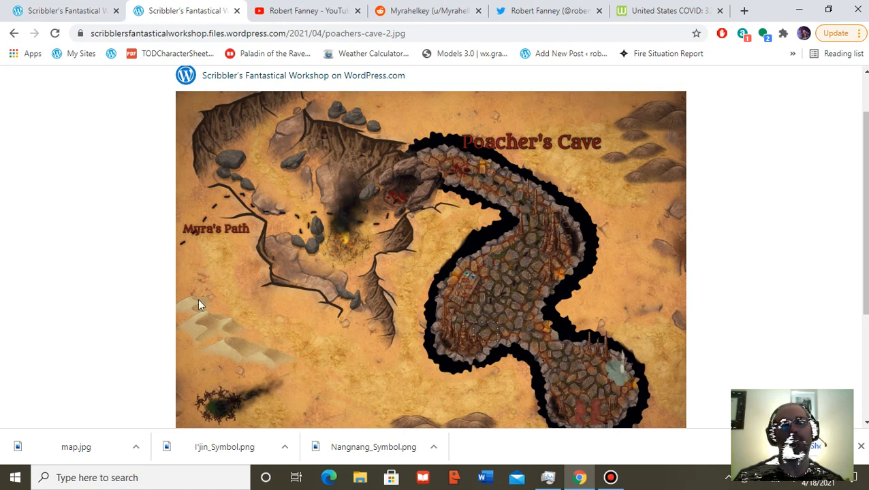
{"action": "mouse_move", "coordinate": [469, 203]}
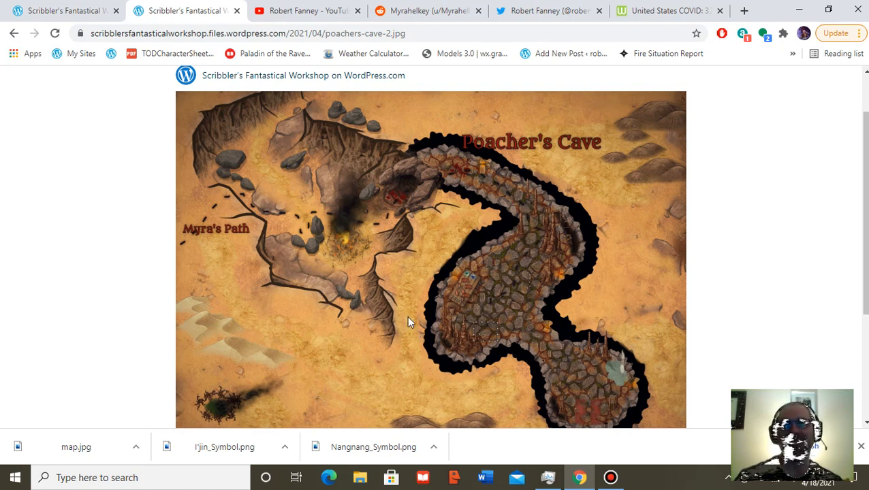
{"action": "mouse_move", "coordinate": [361, 220]}
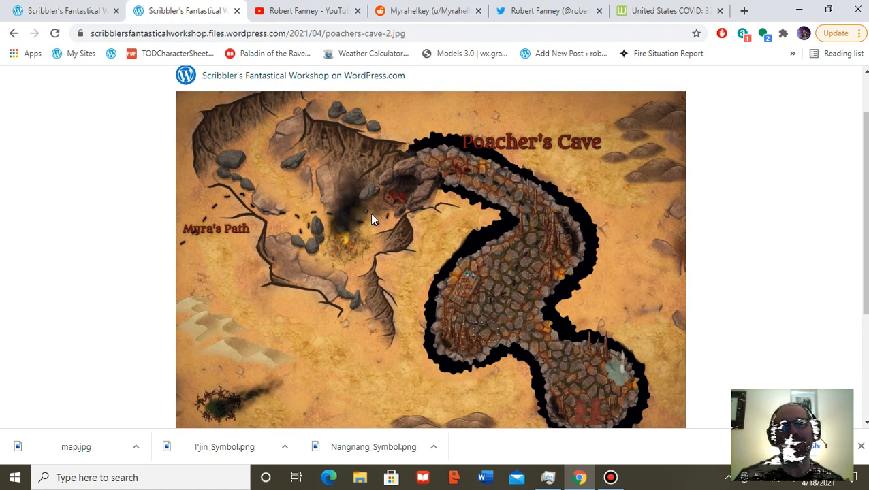
{"action": "mouse_move", "coordinate": [272, 148]}
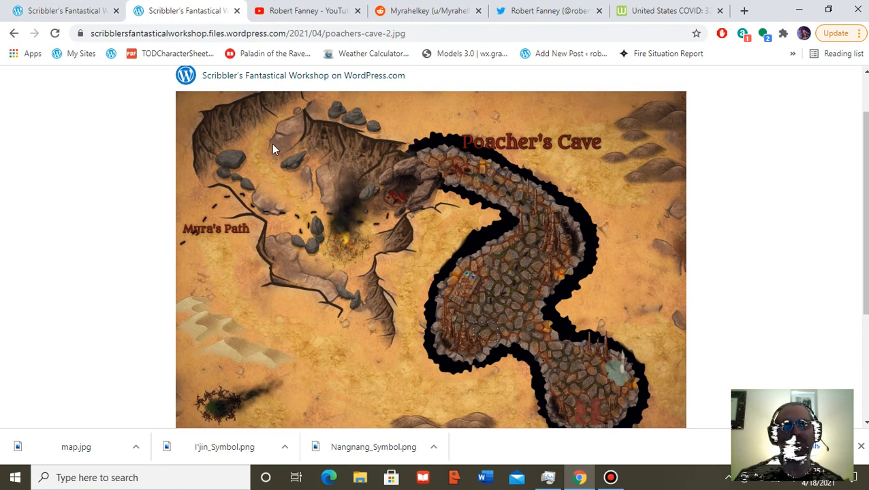
{"action": "mouse_move", "coordinate": [308, 196]}
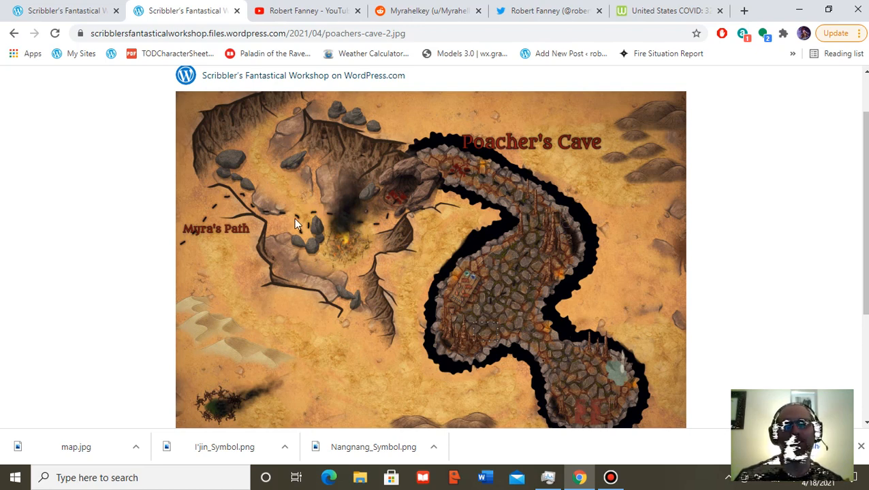
{"action": "mouse_move", "coordinate": [495, 307]}
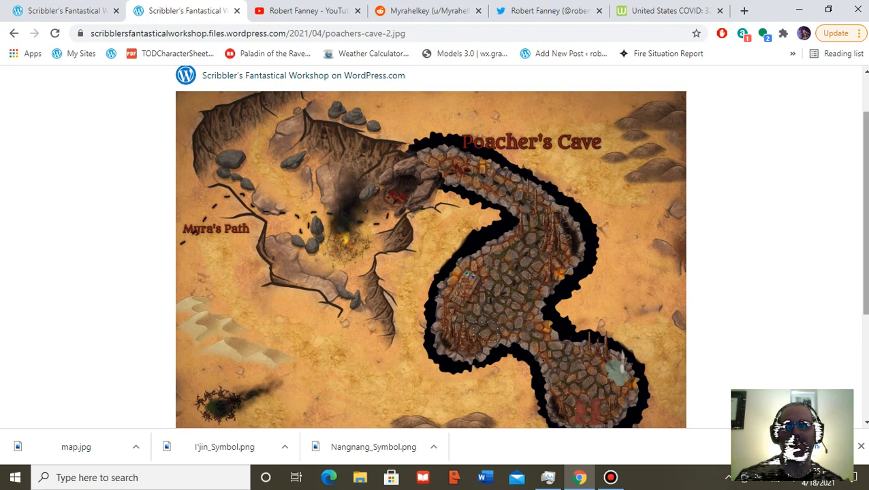
- Scroll down the Poacher's Cave map image page while viewing it
{"action": "scroll", "scroll_direction": "down", "scroll_amount": 3}
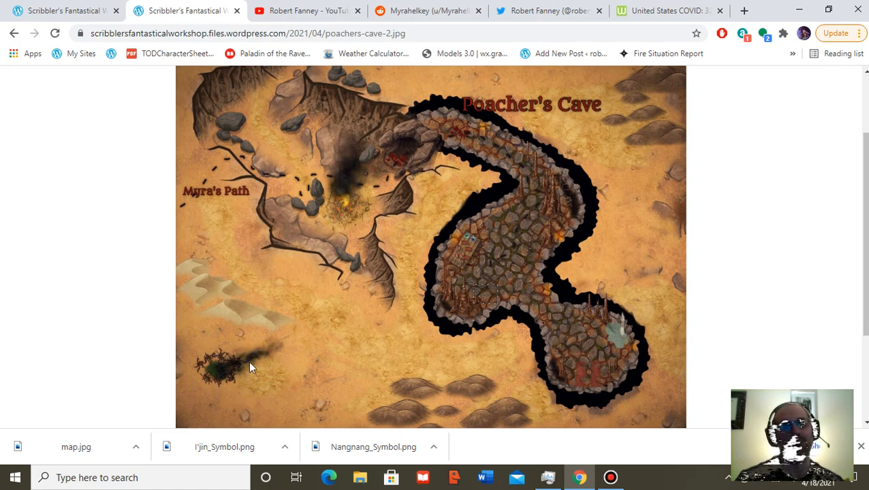
{"action": "mouse_move", "coordinate": [207, 334]}
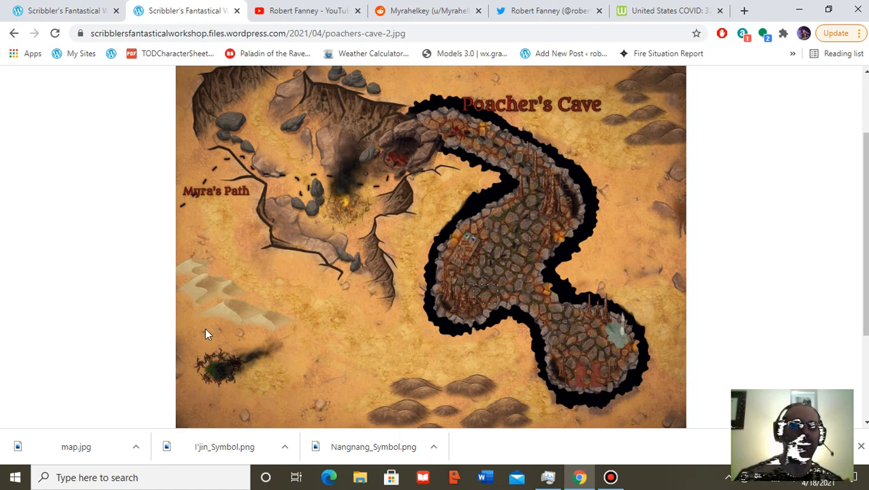
{"action": "mouse_move", "coordinate": [206, 389]}
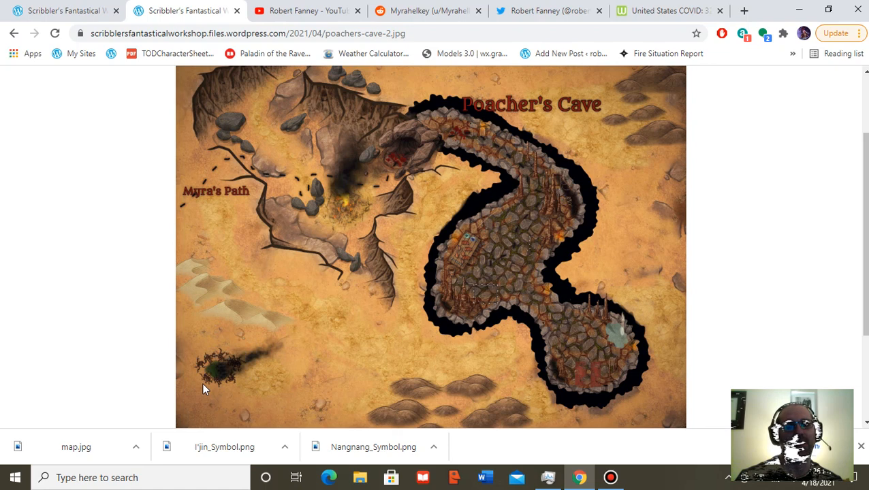
{"action": "mouse_move", "coordinate": [257, 360]}
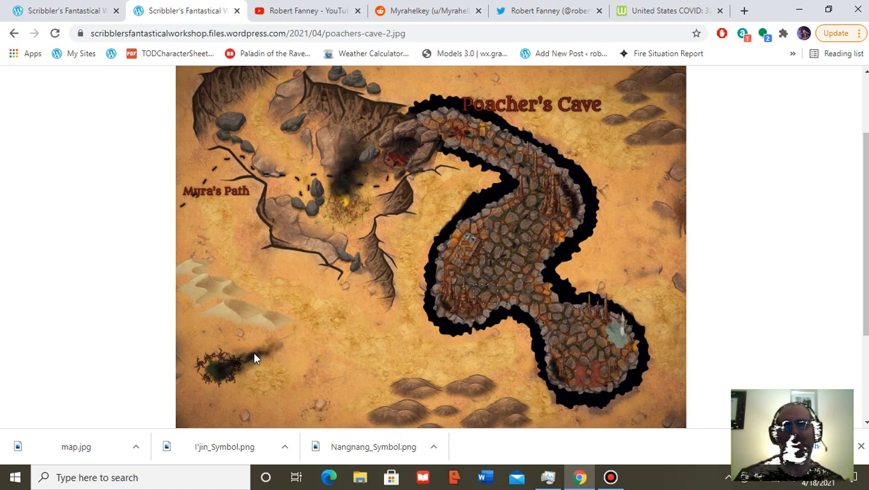
{"action": "mouse_move", "coordinate": [239, 368]}
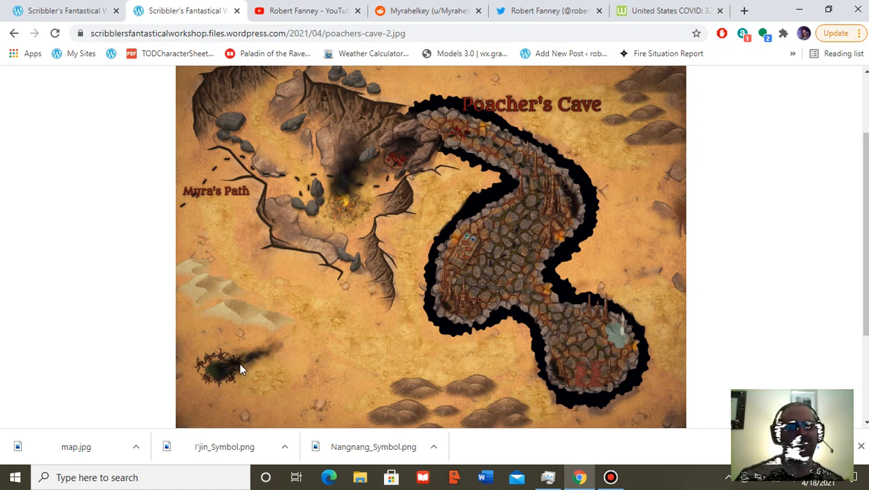
{"action": "mouse_move", "coordinate": [177, 357]}
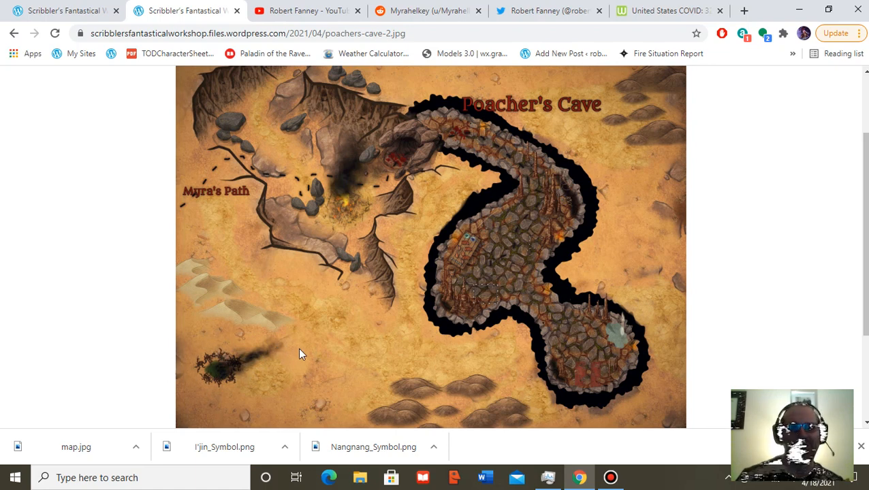
{"action": "mouse_move", "coordinate": [384, 402]}
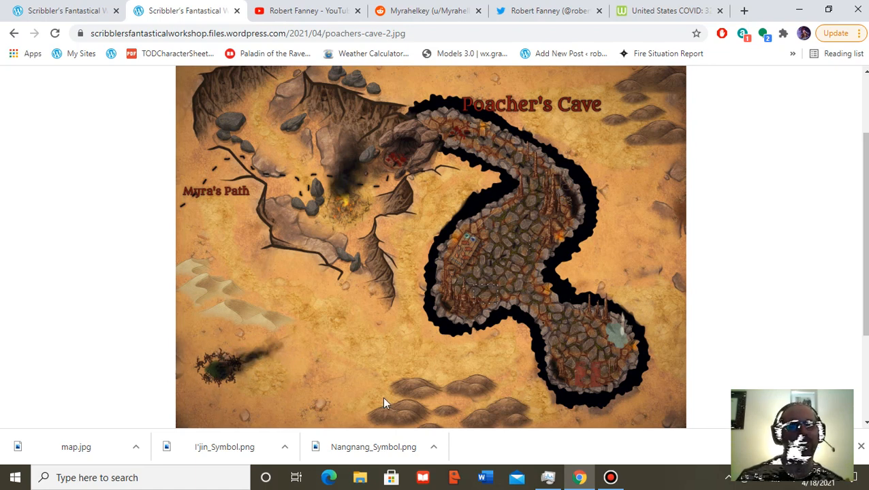
{"action": "mouse_move", "coordinate": [249, 360]}
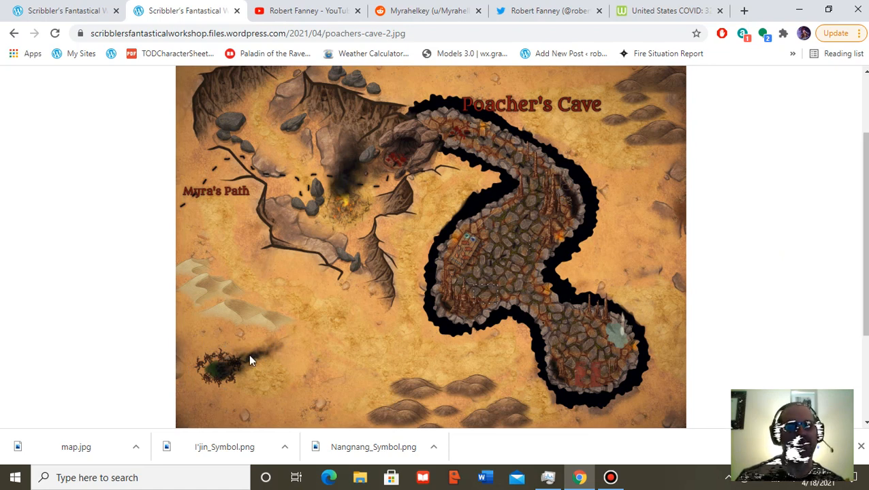
{"action": "mouse_move", "coordinate": [308, 376]}
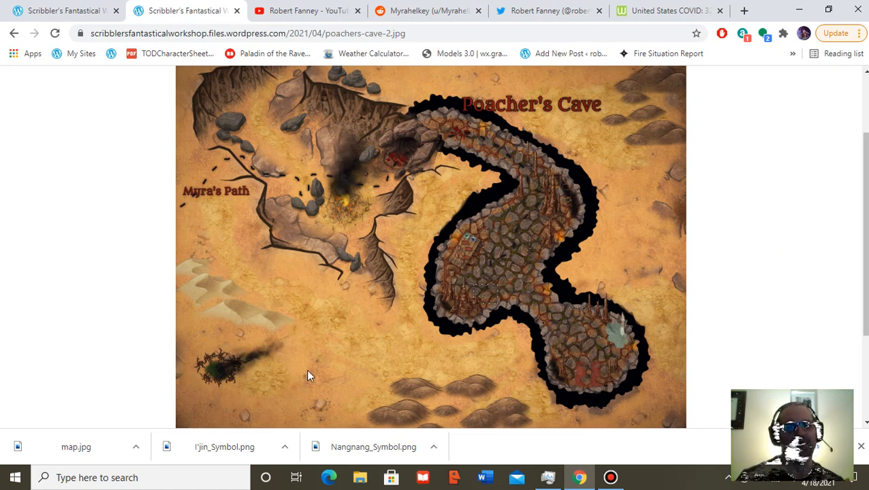
{"action": "mouse_move", "coordinate": [225, 351]}
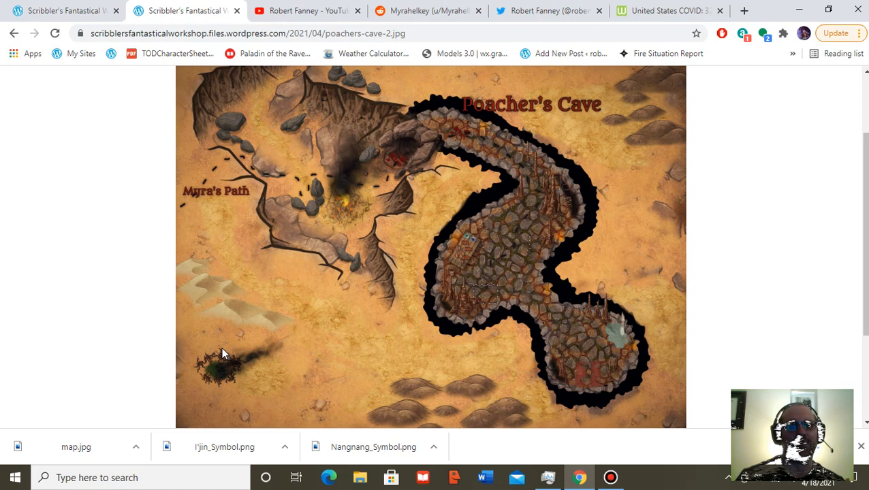
{"action": "mouse_move", "coordinate": [207, 352]}
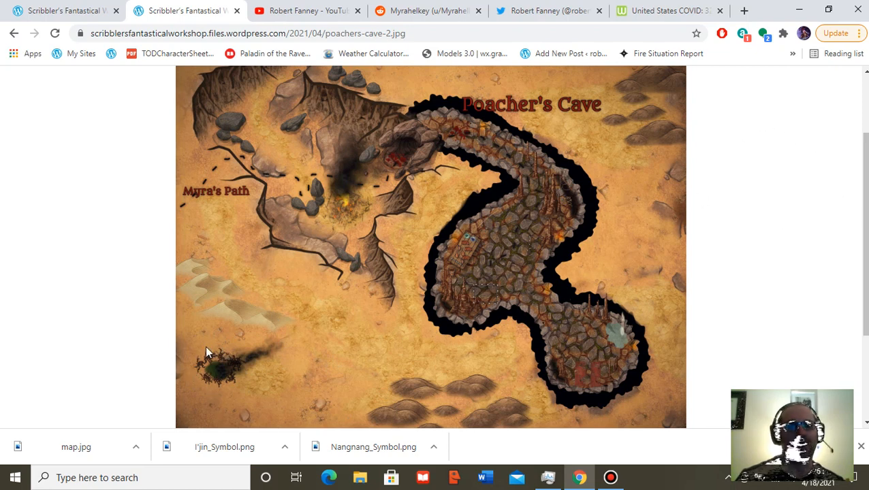
{"action": "scroll", "scroll_direction": "down", "scroll_amount": 3}
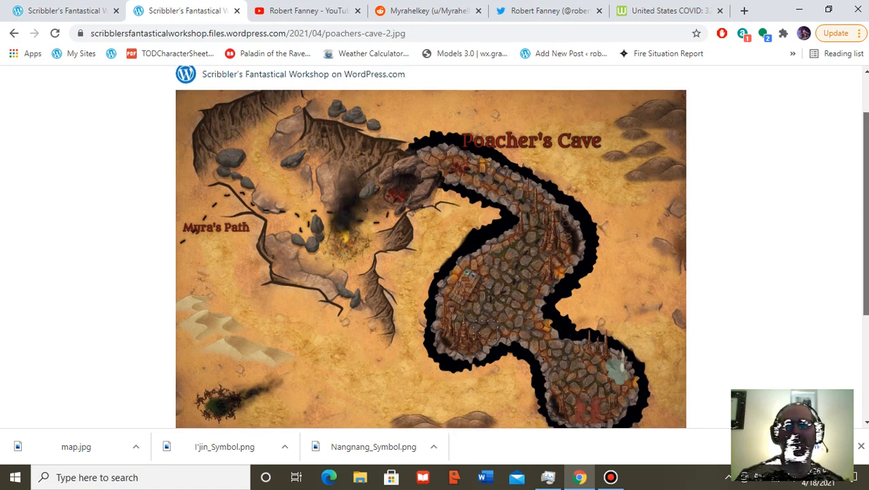
{"action": "mouse_move", "coordinate": [61, 11]}
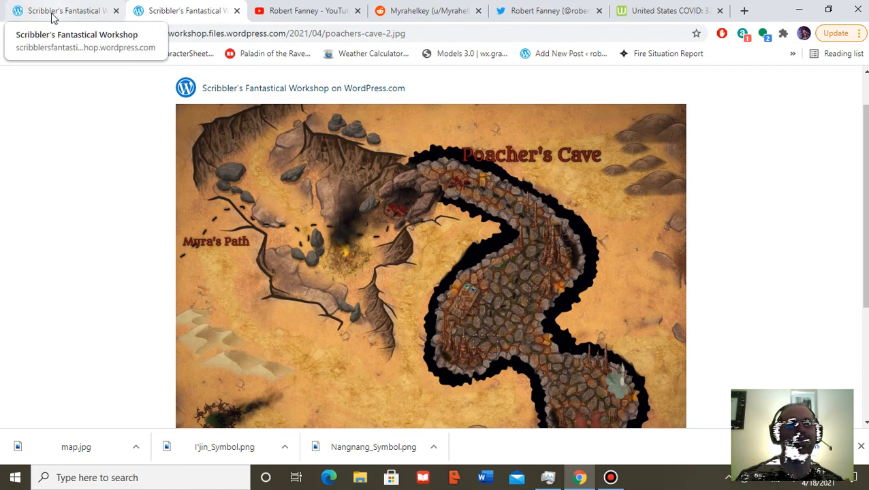
- Return to the 'Helkey 14 — Liberator of Souls' post and read into its opening paragraphs
{"action": "left_click", "coordinate": [62, 11]}
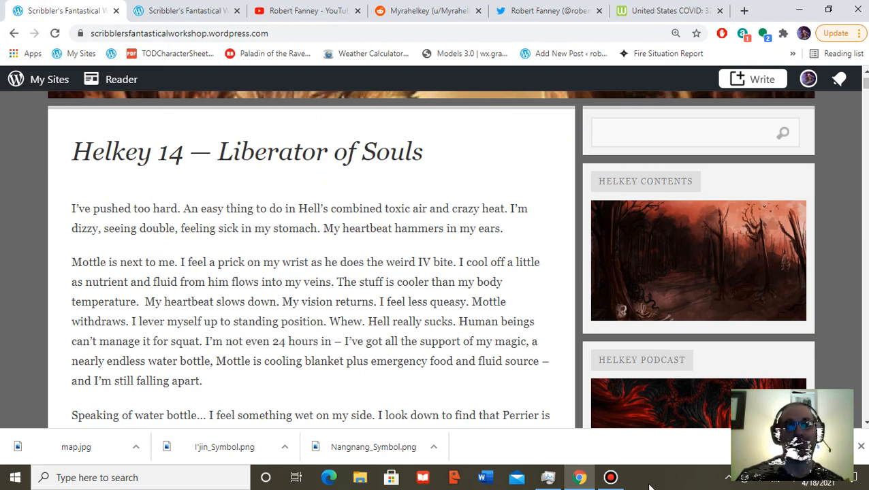
{"action": "mouse_move", "coordinate": [815, 348]}
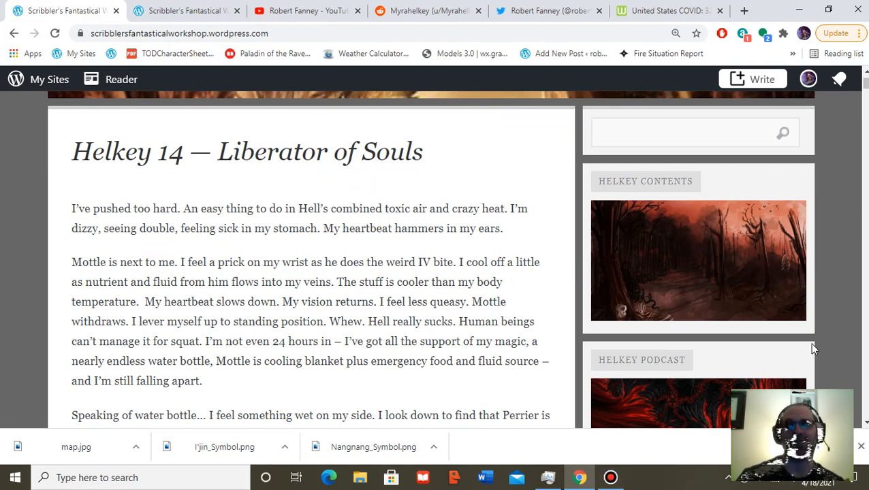
{"action": "mouse_move", "coordinate": [461, 242]}
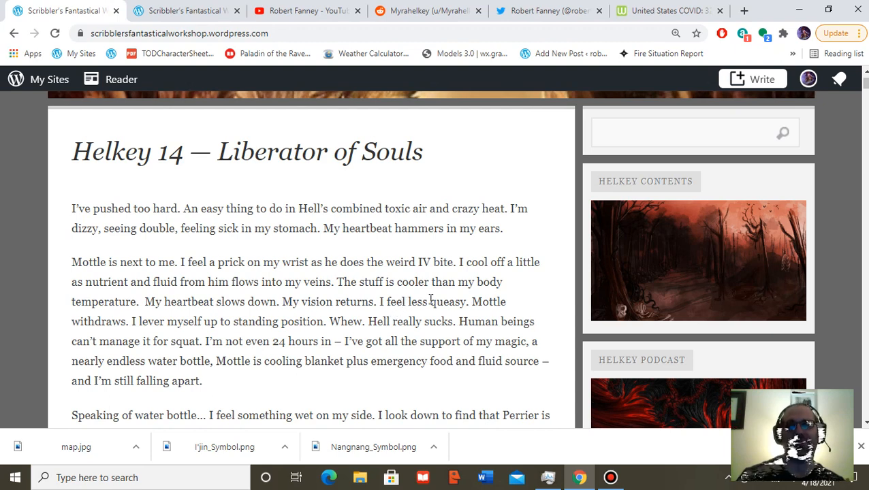
{"action": "mouse_move", "coordinate": [526, 311]}
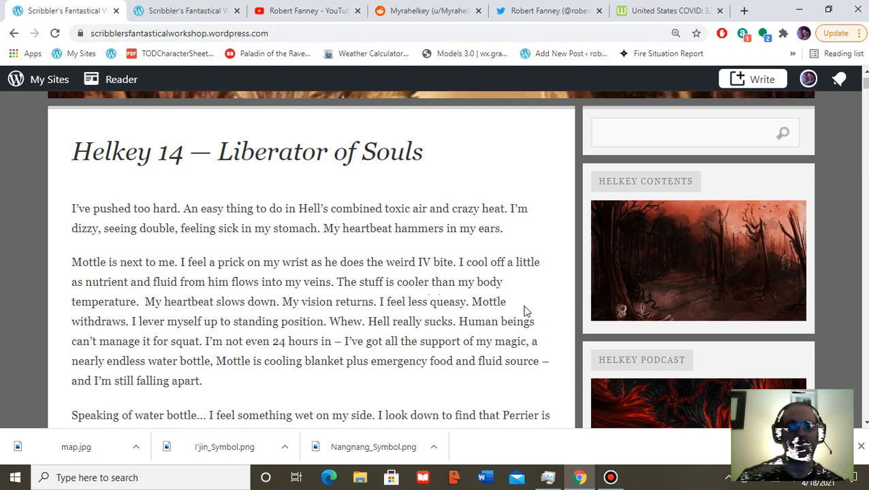
{"action": "mouse_move", "coordinate": [101, 298]}
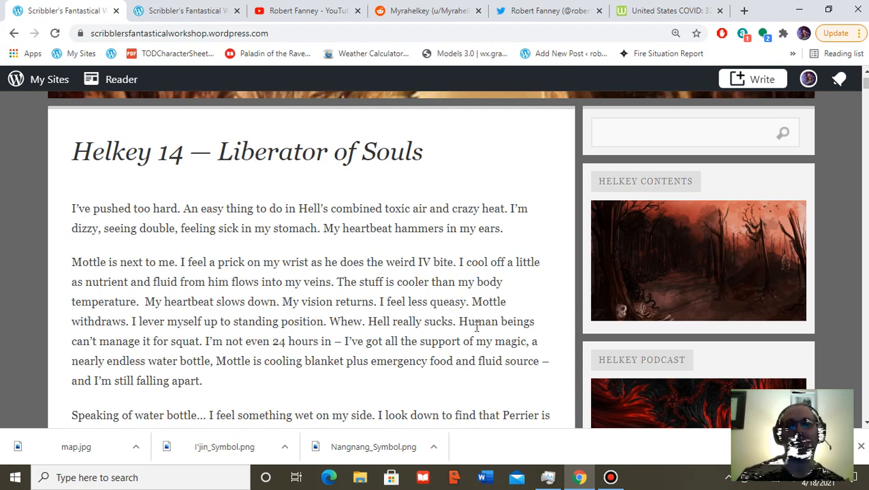
{"action": "mouse_move", "coordinate": [496, 349]}
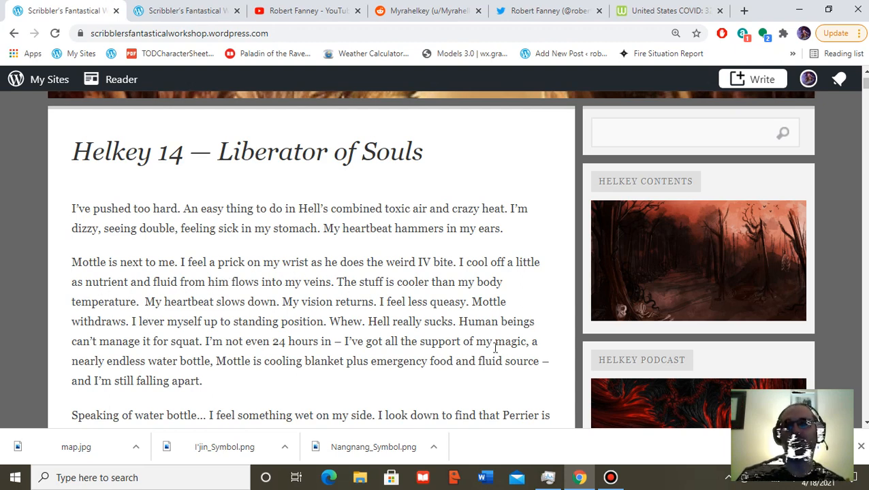
{"action": "mouse_move", "coordinate": [405, 357]}
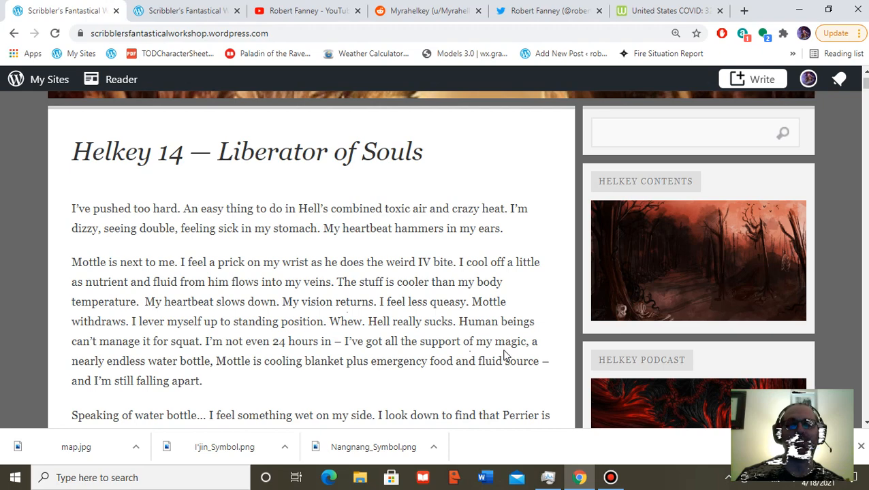
{"action": "mouse_move", "coordinate": [522, 319]}
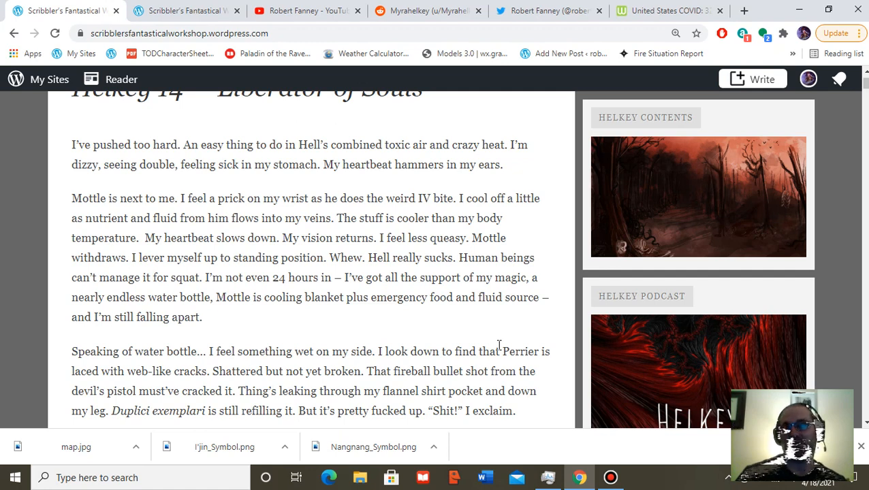
{"action": "mouse_move", "coordinate": [470, 310]}
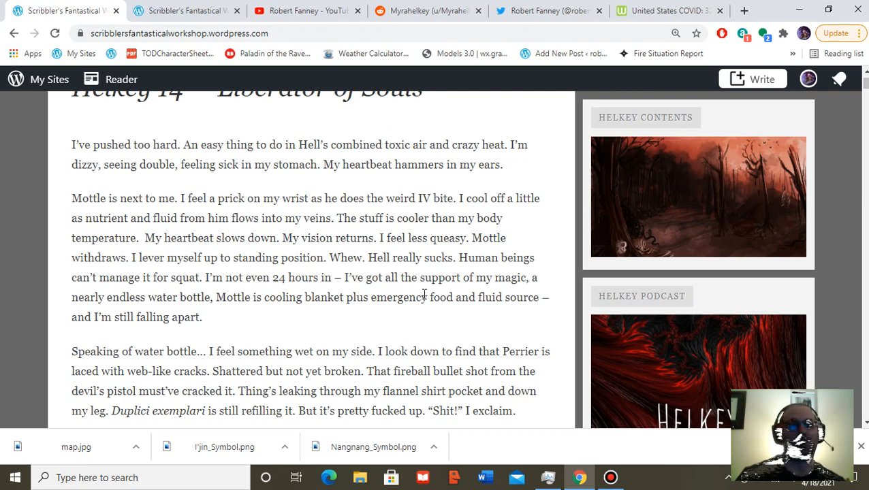
{"action": "scroll", "scroll_direction": "down", "scroll_amount": 3}
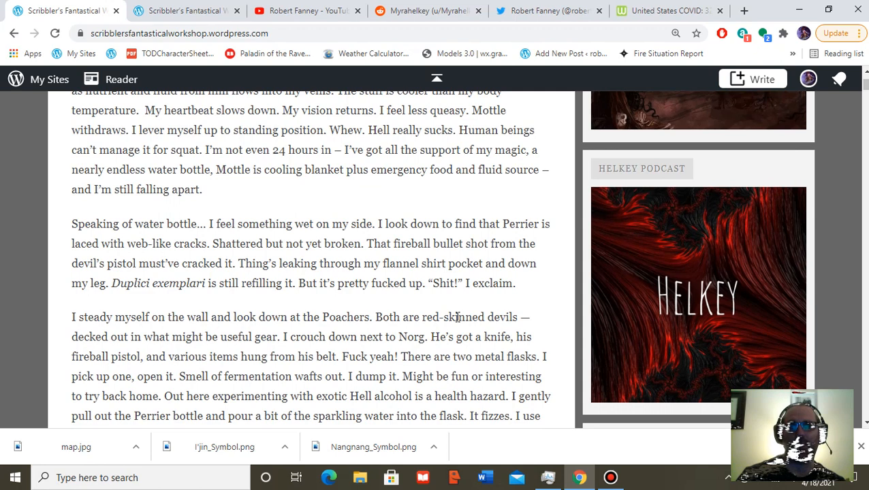
{"action": "mouse_move", "coordinate": [515, 223]}
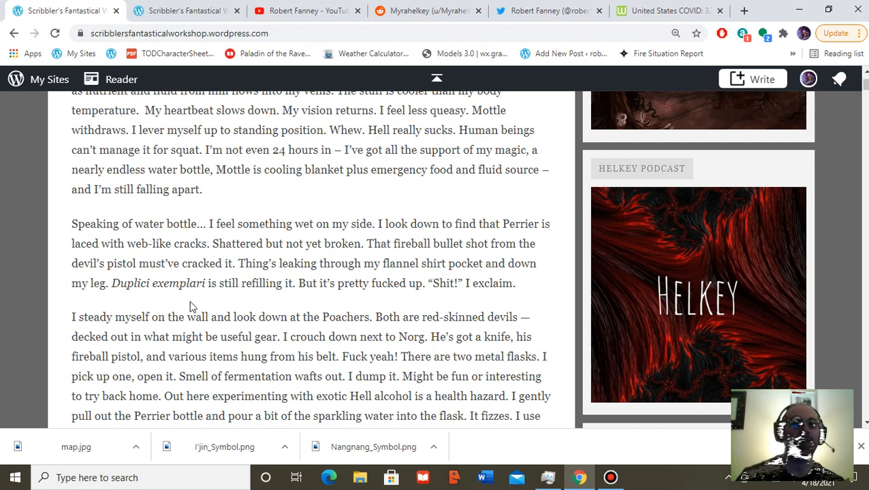
{"action": "mouse_move", "coordinate": [359, 296]}
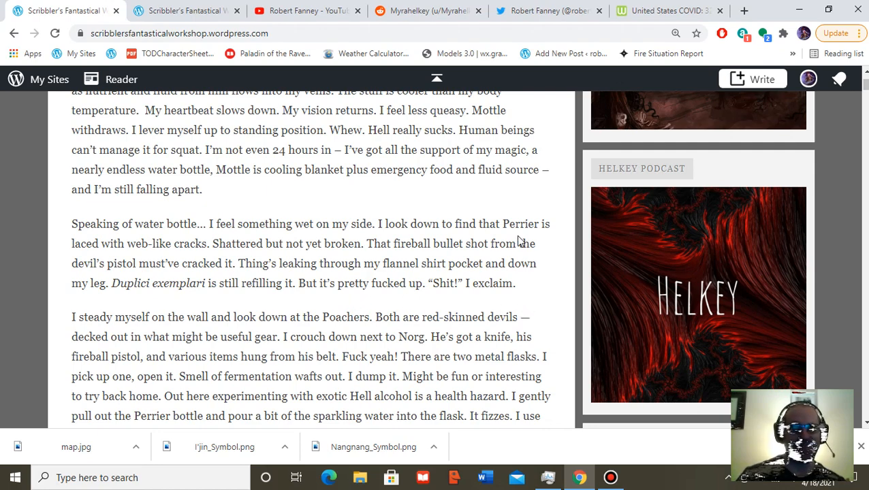
{"action": "scroll", "scroll_direction": "down", "scroll_amount": 3}
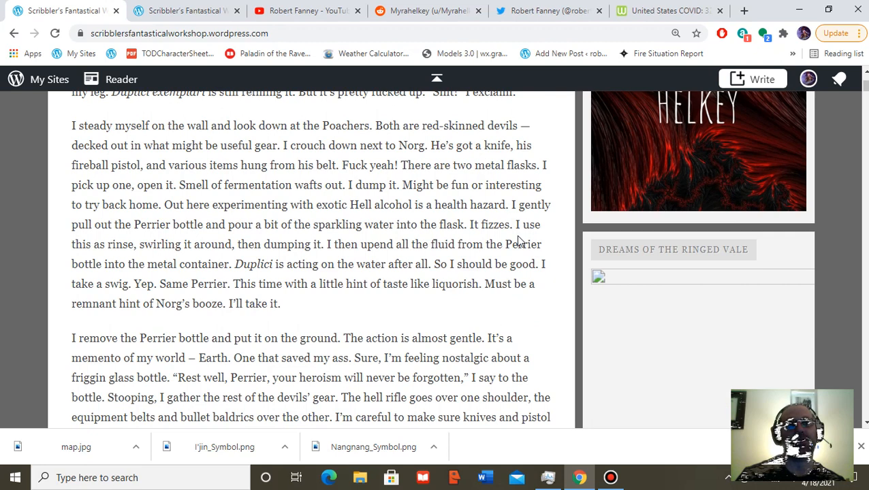
{"action": "mouse_move", "coordinate": [471, 179]}
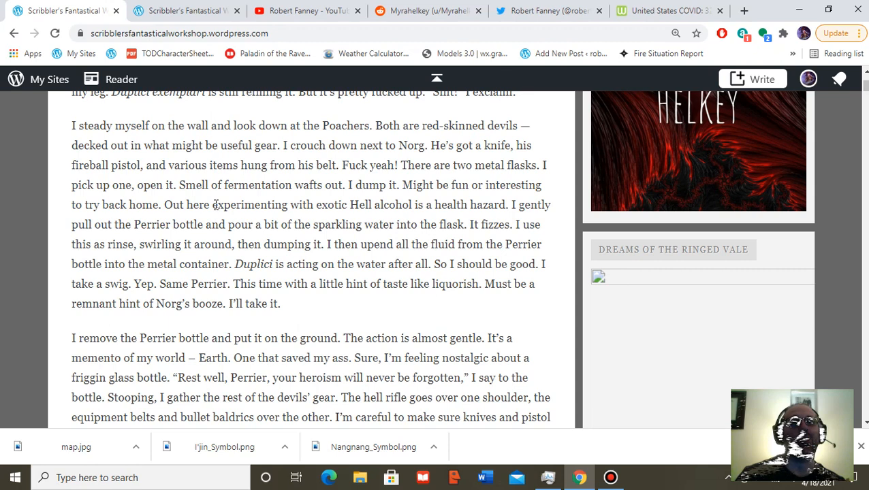
{"action": "mouse_move", "coordinate": [485, 226]}
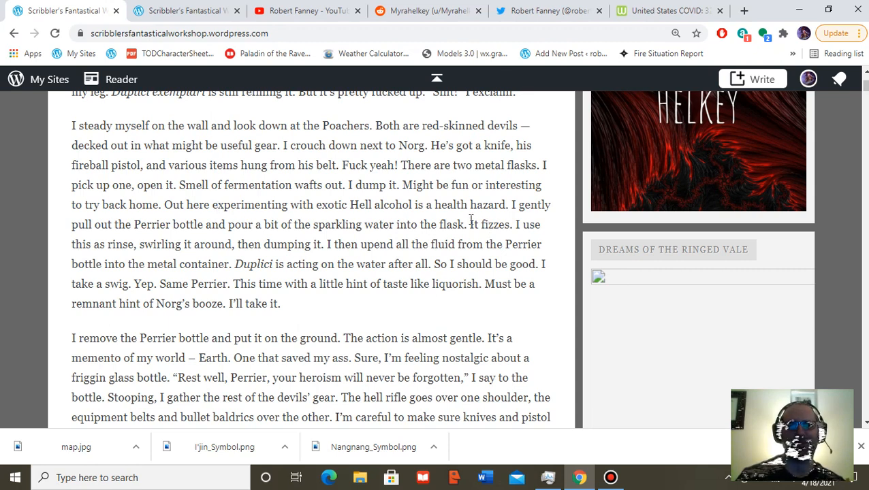
{"action": "mouse_move", "coordinate": [117, 228]}
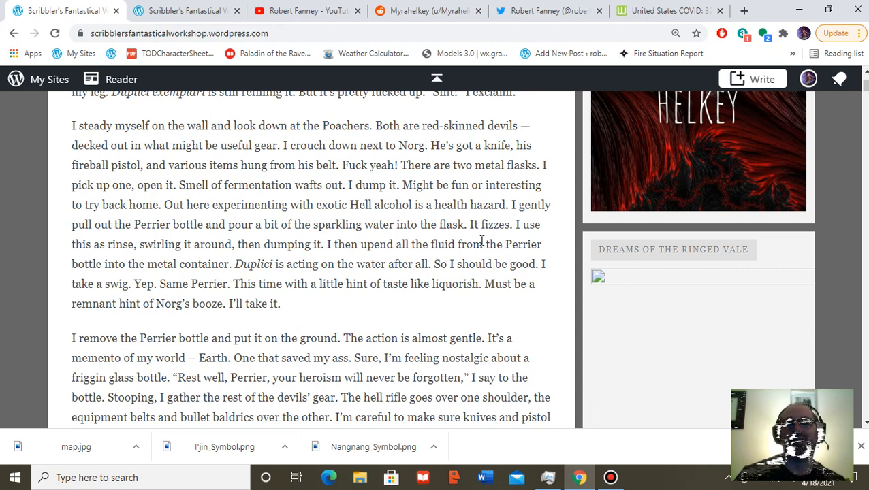
{"action": "mouse_move", "coordinate": [507, 240]}
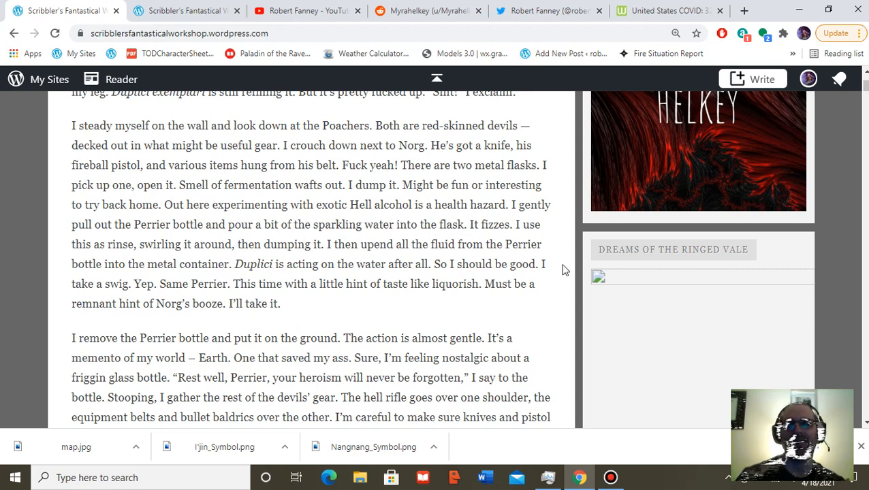
{"action": "mouse_move", "coordinate": [477, 311]}
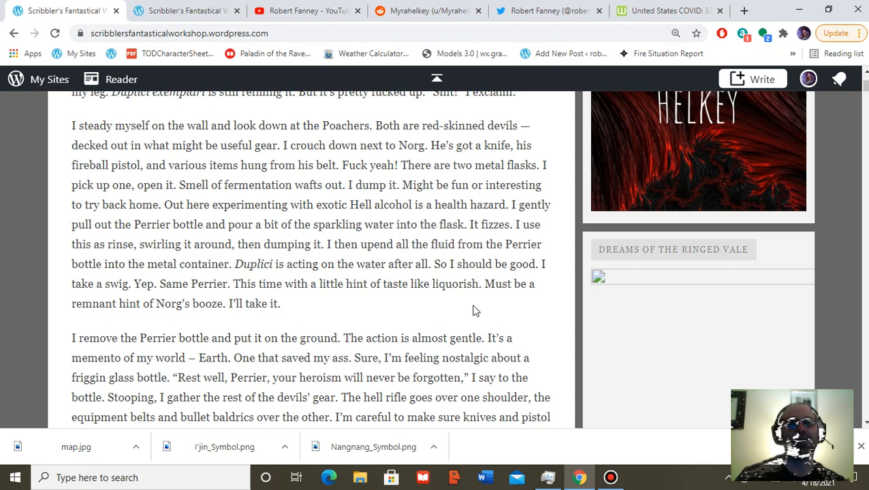
{"action": "mouse_move", "coordinate": [352, 289]}
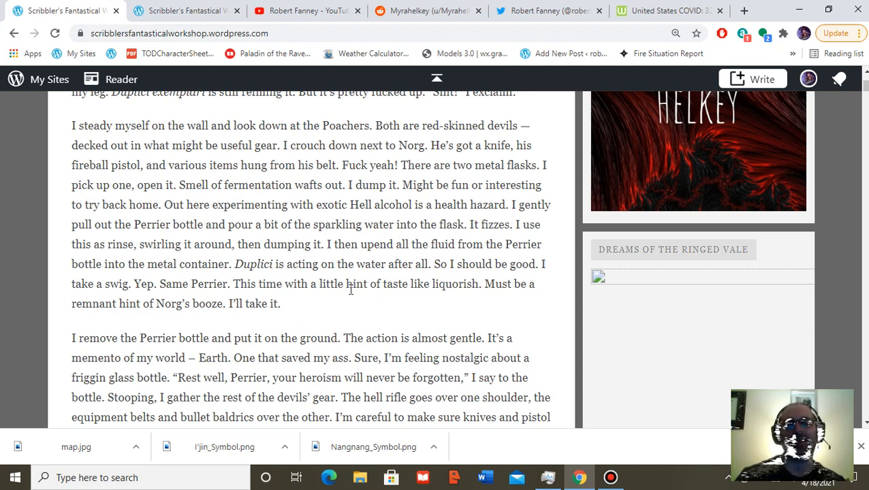
{"action": "mouse_move", "coordinate": [368, 262]}
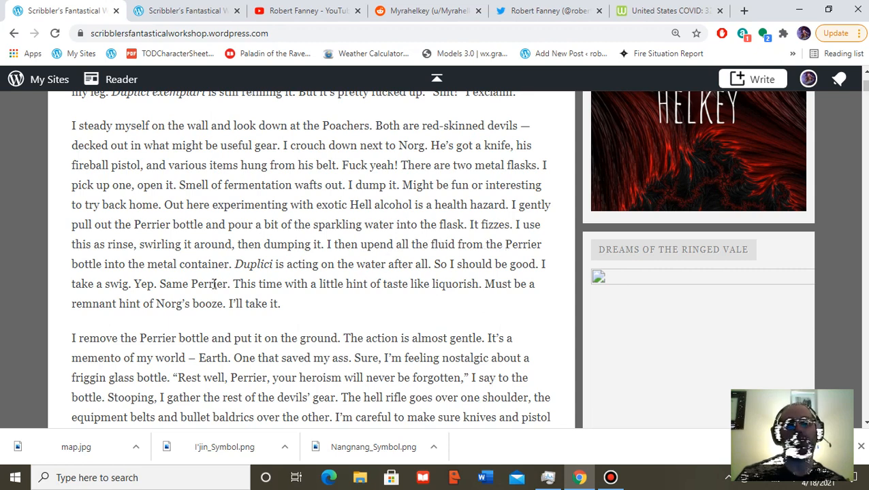
{"action": "mouse_move", "coordinate": [428, 328]}
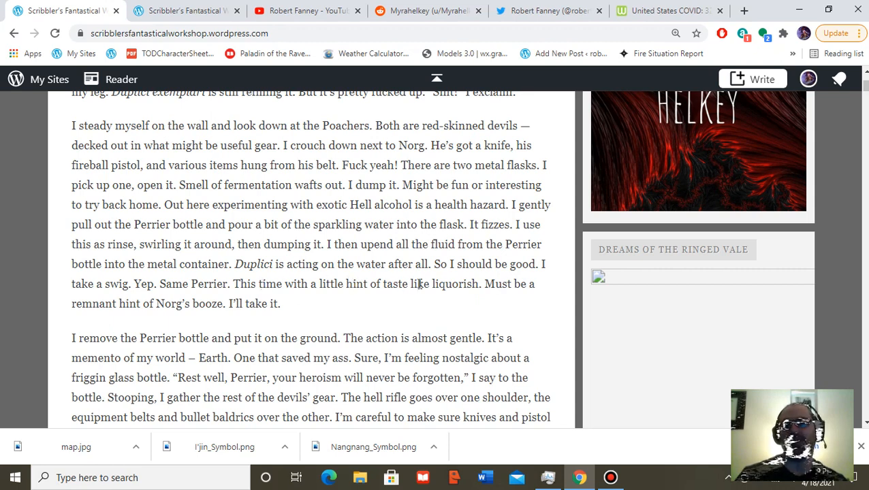
{"action": "mouse_move", "coordinate": [207, 325]}
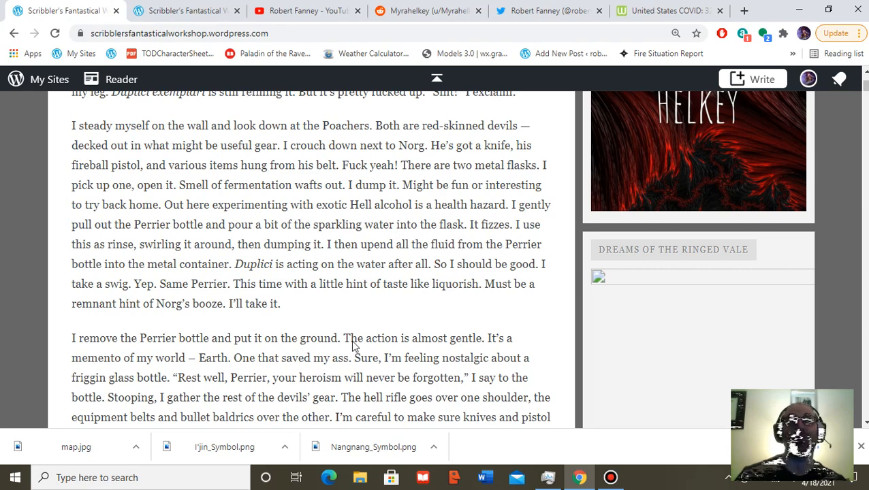
{"action": "scroll", "scroll_direction": "down", "scroll_amount": 3}
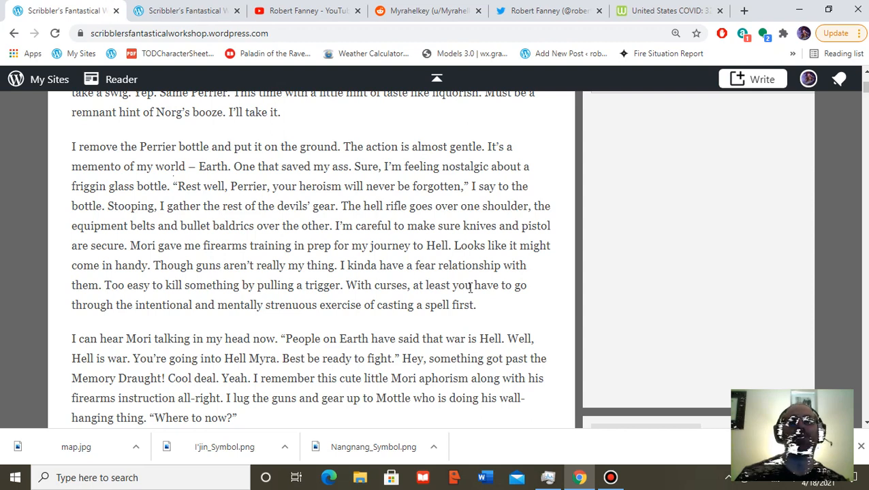
{"action": "mouse_move", "coordinate": [627, 287]}
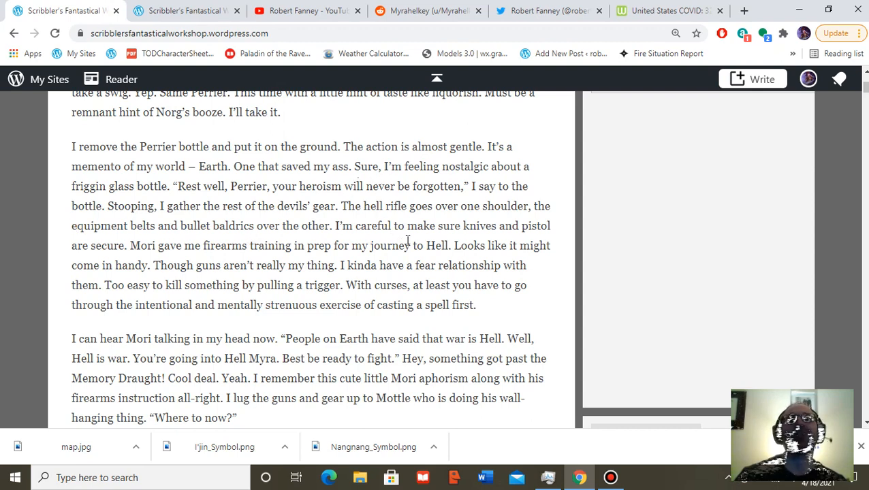
{"action": "mouse_move", "coordinate": [502, 191]}
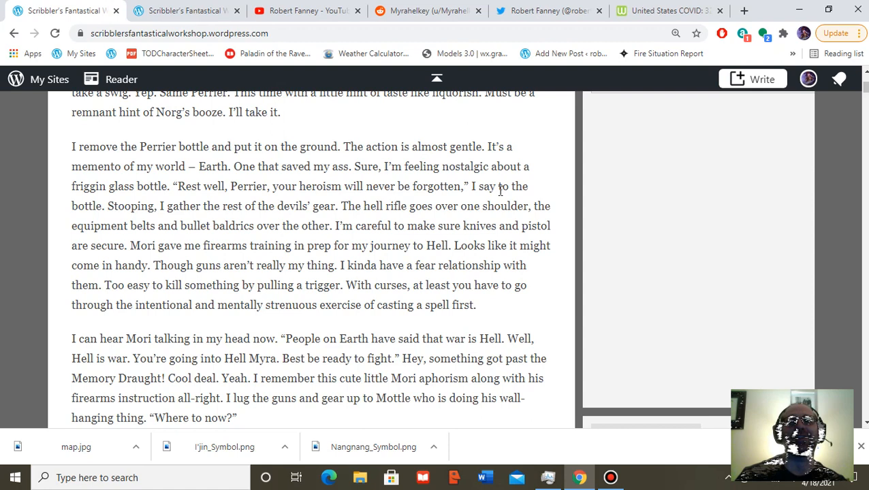
{"action": "mouse_move", "coordinate": [150, 211]}
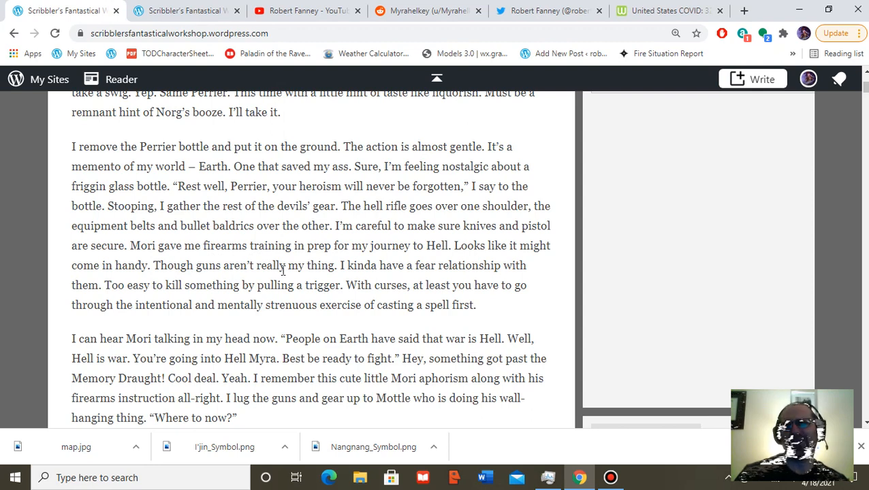
{"action": "mouse_move", "coordinate": [421, 302]}
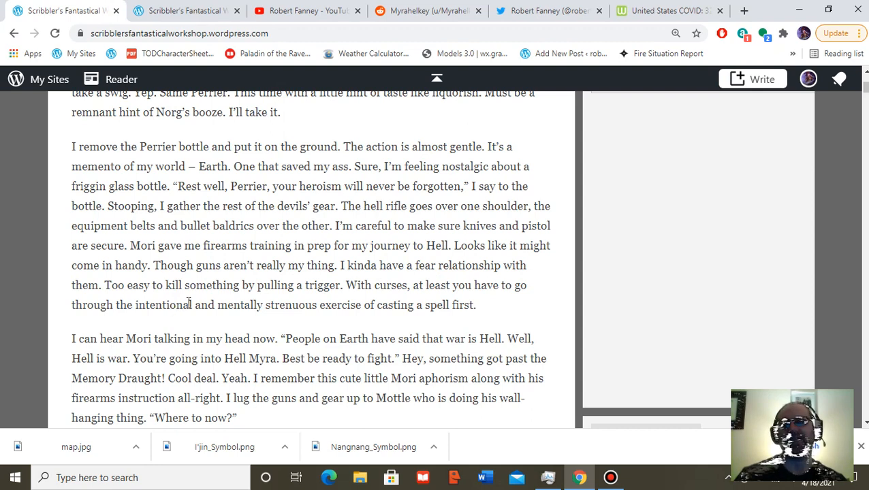
{"action": "mouse_move", "coordinate": [579, 302]}
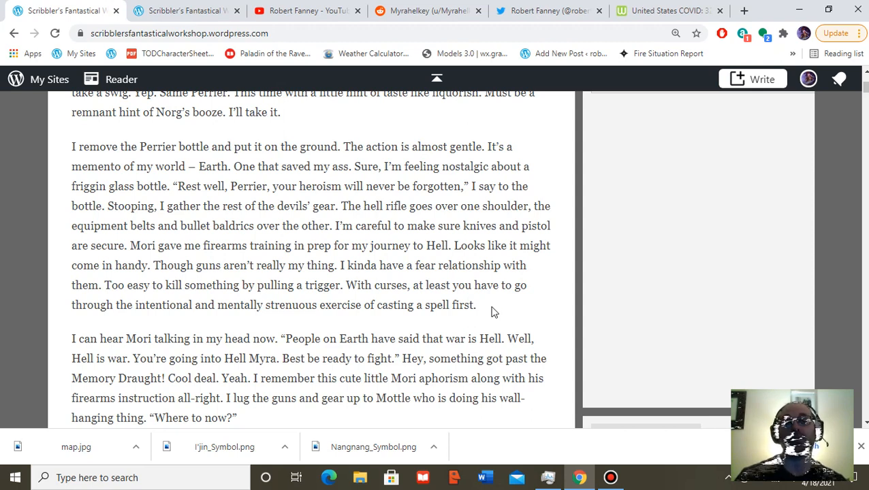
{"action": "mouse_move", "coordinate": [499, 305]}
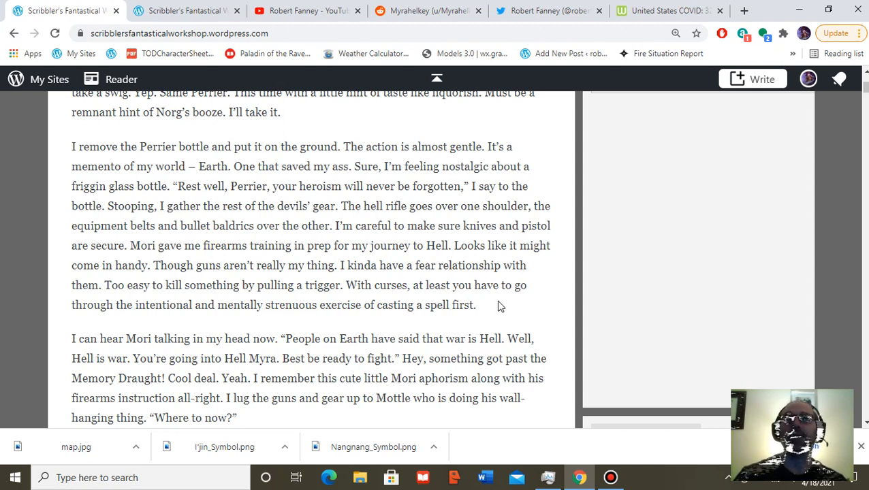
- Scroll to Mori's 'war is Hell' passage and Mottle leading into the cave
{"action": "scroll", "scroll_direction": "down", "scroll_amount": 3}
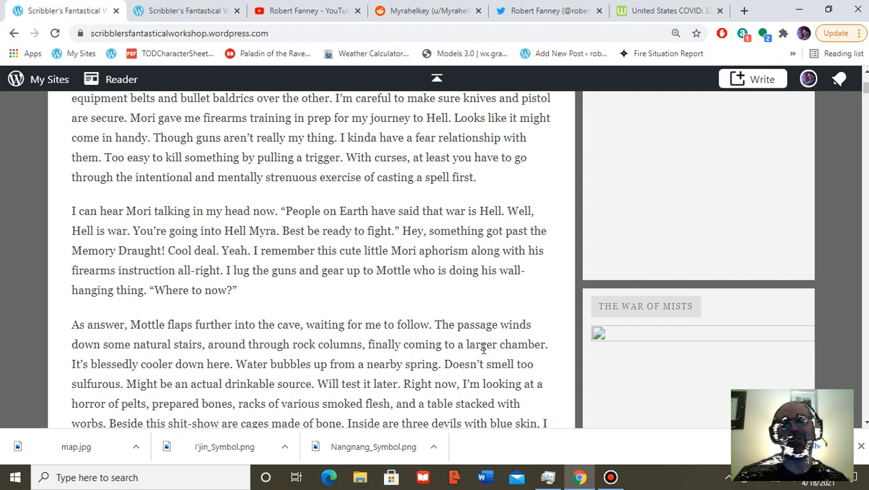
{"action": "mouse_move", "coordinate": [485, 341]}
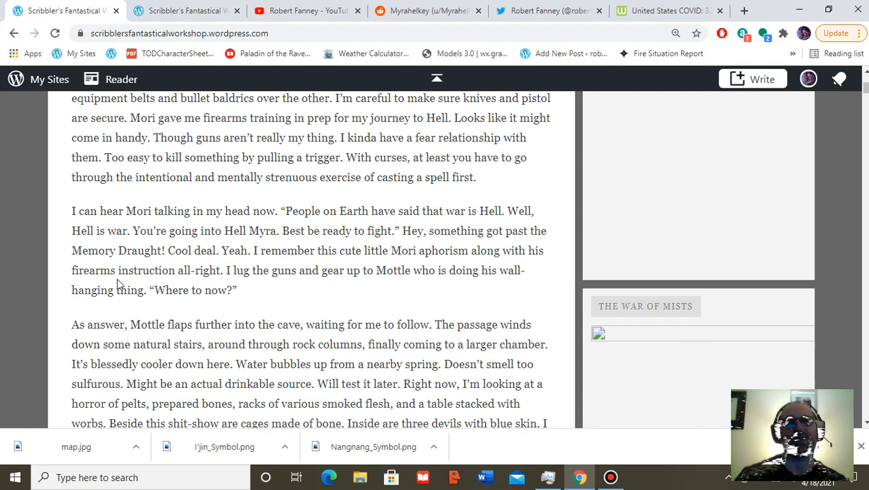
{"action": "mouse_move", "coordinate": [497, 398]}
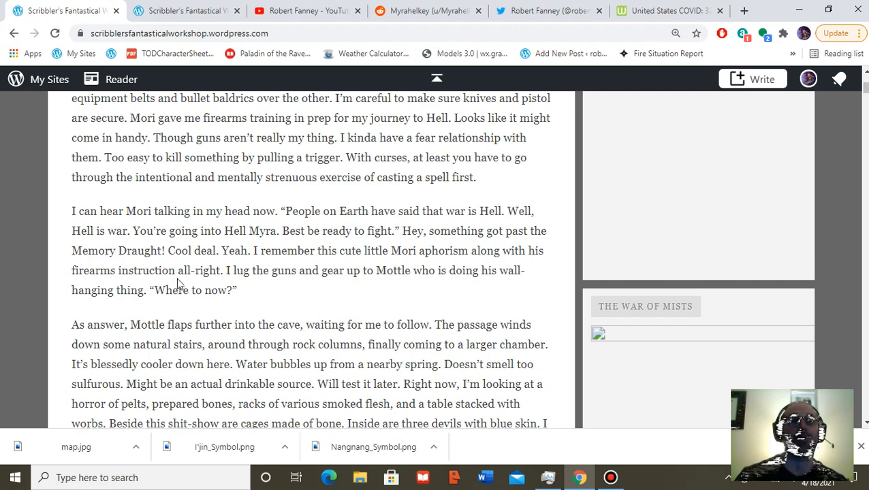
{"action": "mouse_move", "coordinate": [400, 292]}
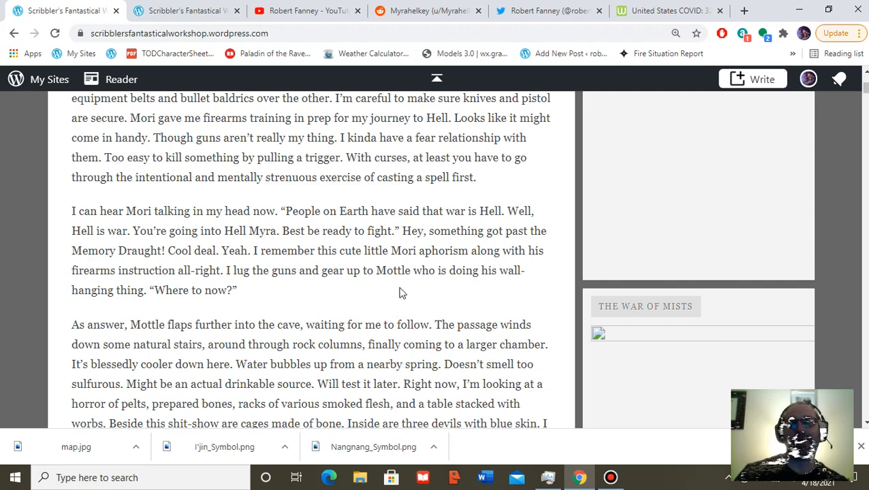
- Scroll to the full cave chamber paragraph with the three caged blue devils
{"action": "scroll", "scroll_direction": "down", "scroll_amount": 3}
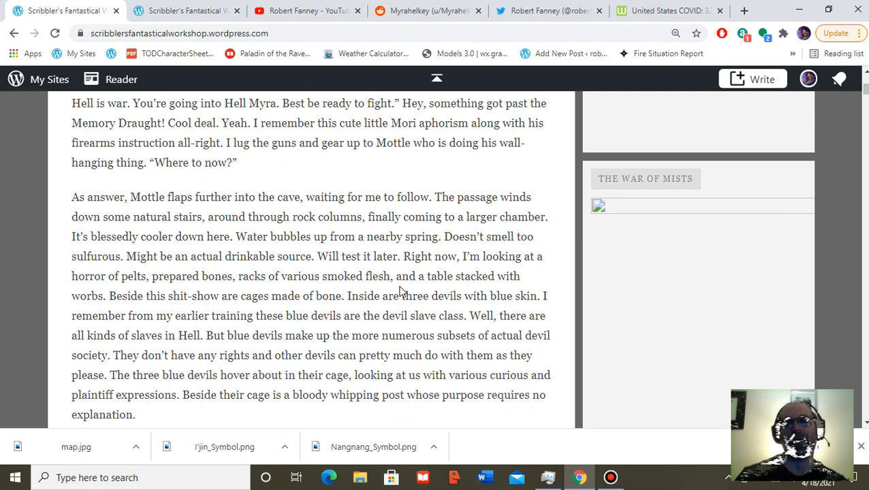
{"action": "mouse_move", "coordinate": [521, 308]}
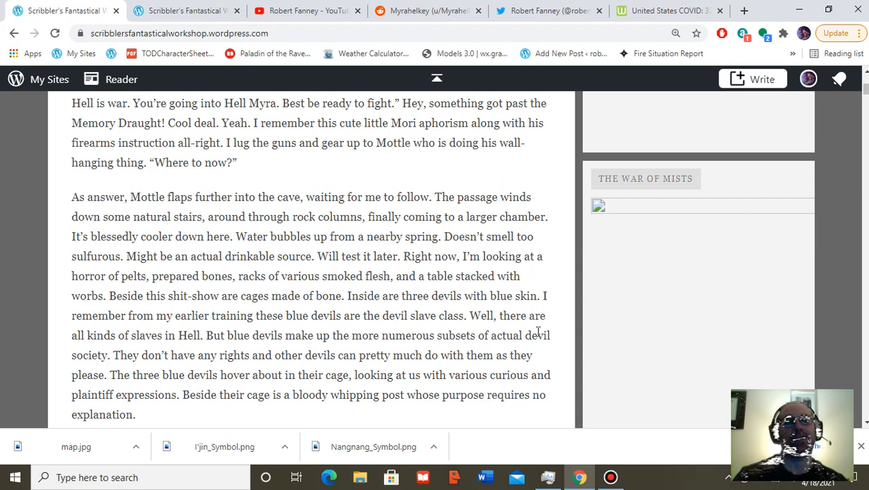
- Scroll past the blue devils paragraph until the Poacher's Cave map begins to appear
{"action": "scroll", "scroll_direction": "down", "scroll_amount": 3}
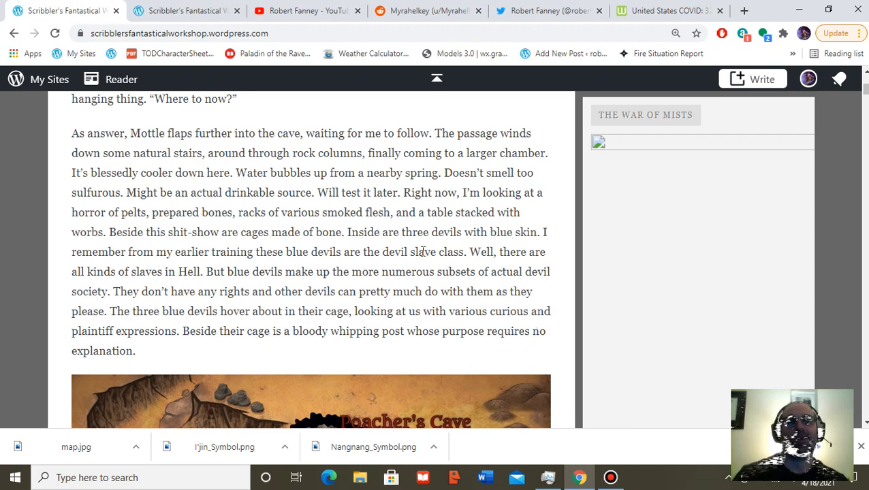
{"action": "mouse_move", "coordinate": [444, 416]}
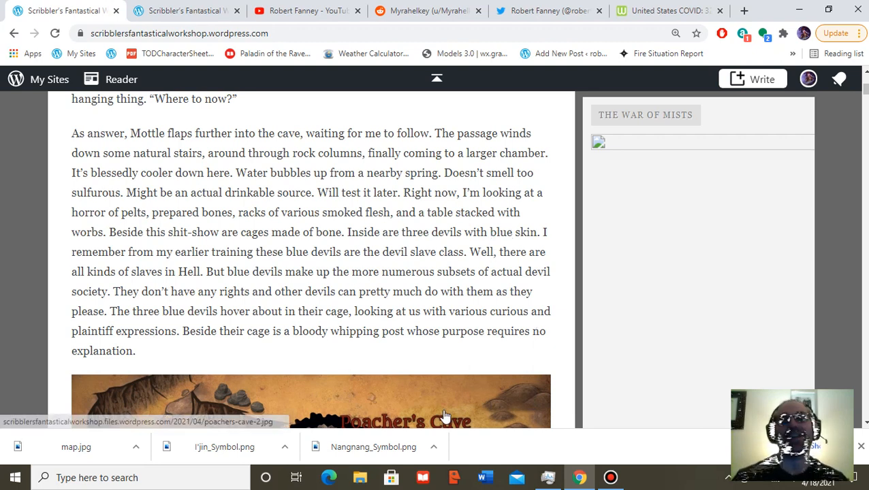
{"action": "mouse_move", "coordinate": [446, 349]}
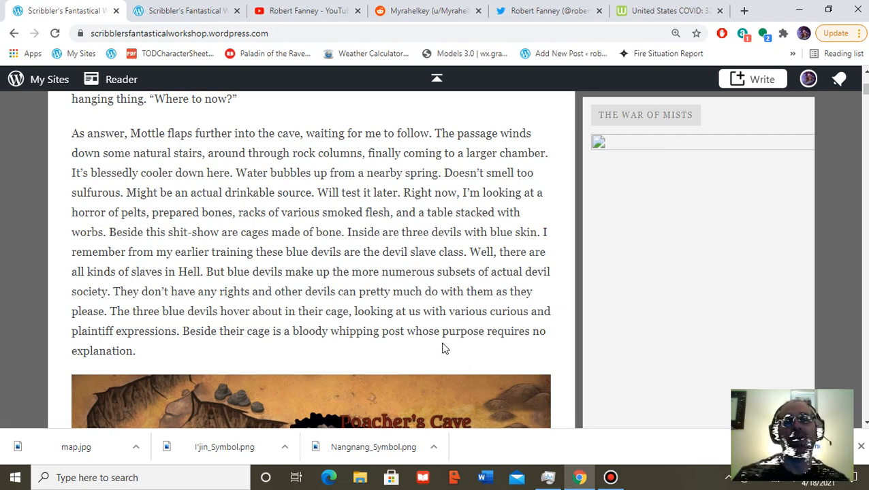
{"action": "mouse_move", "coordinate": [479, 387]}
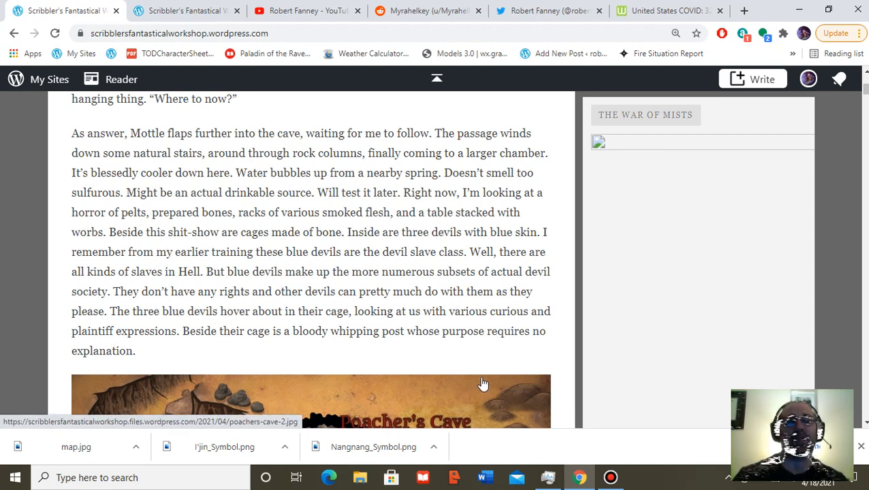
{"action": "mouse_move", "coordinate": [507, 373]}
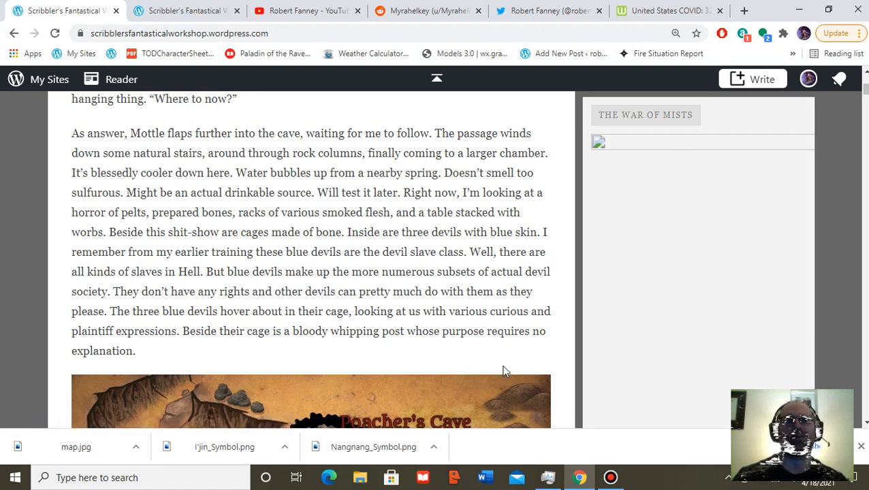
{"action": "mouse_move", "coordinate": [498, 270]}
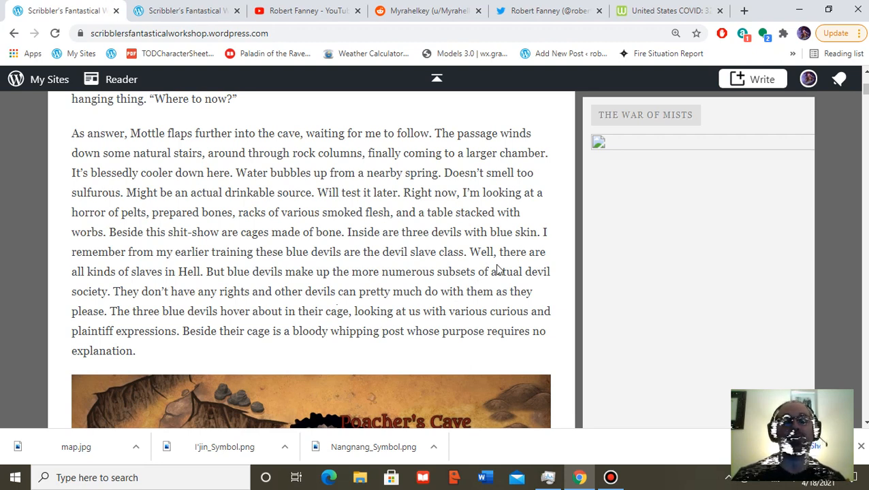
{"action": "scroll", "scroll_direction": "down", "scroll_amount": 3}
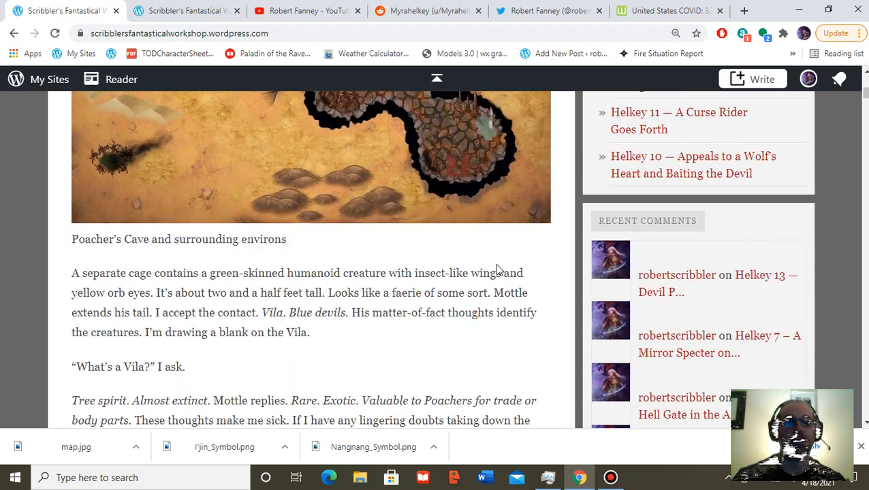
- Scroll past the map to its caption and the caged Vila passages
{"action": "scroll", "scroll_direction": "down", "scroll_amount": 3}
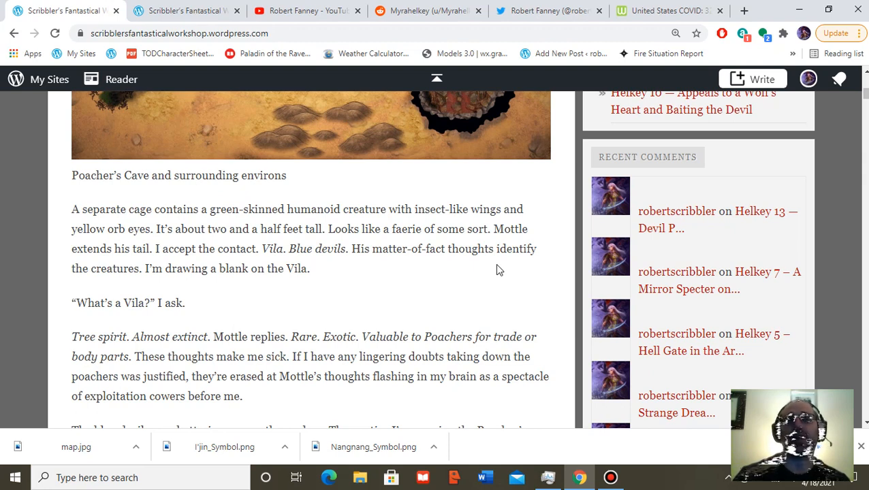
{"action": "mouse_move", "coordinate": [477, 306]}
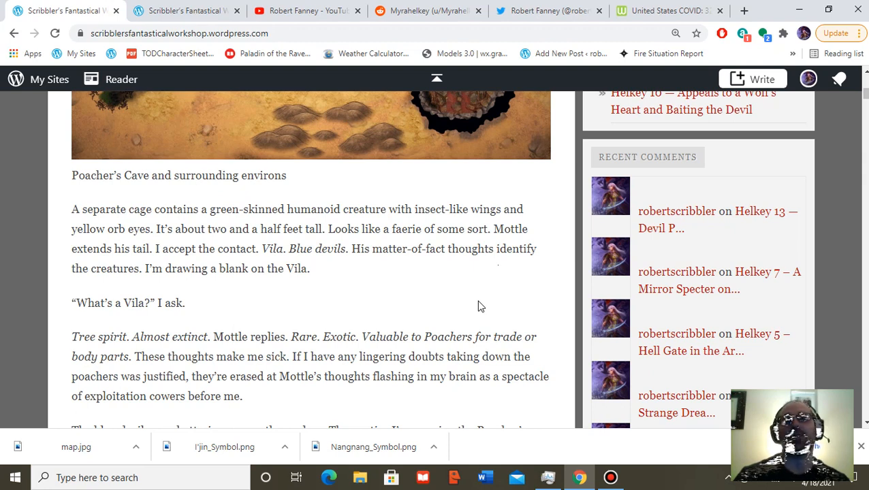
{"action": "mouse_move", "coordinate": [486, 306]}
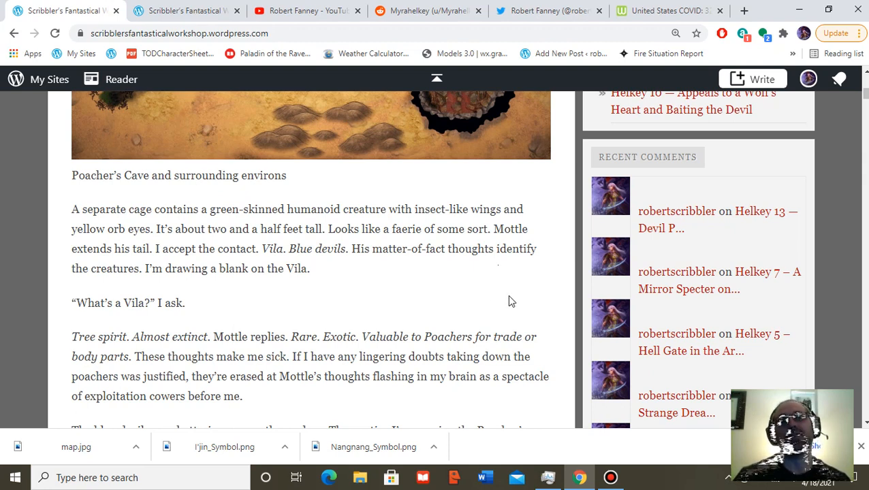
{"action": "mouse_move", "coordinate": [447, 332]}
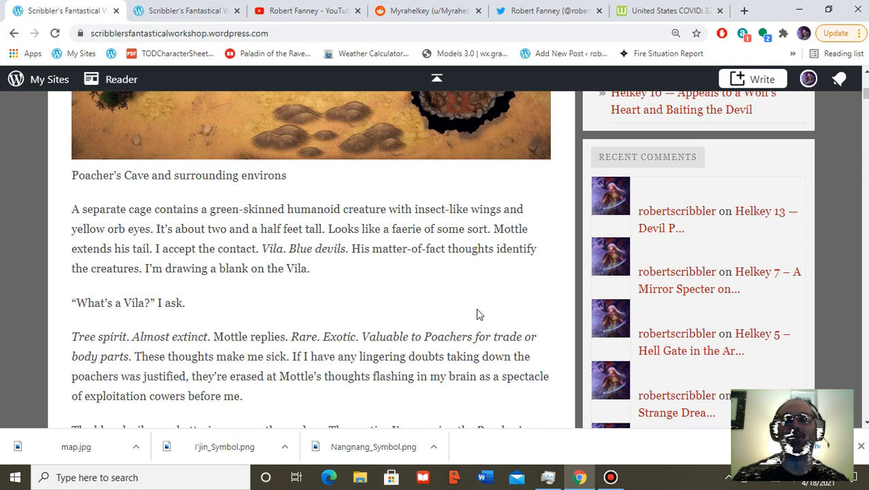
{"action": "mouse_move", "coordinate": [517, 261]}
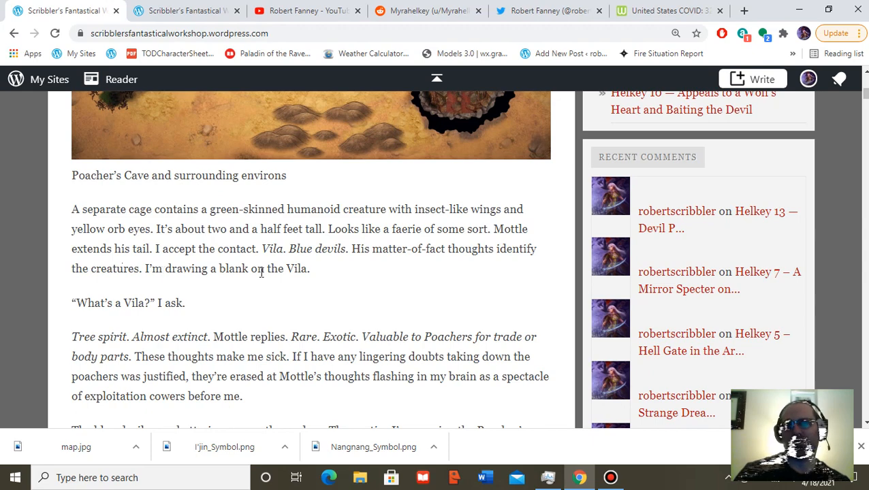
{"action": "mouse_move", "coordinate": [436, 272]}
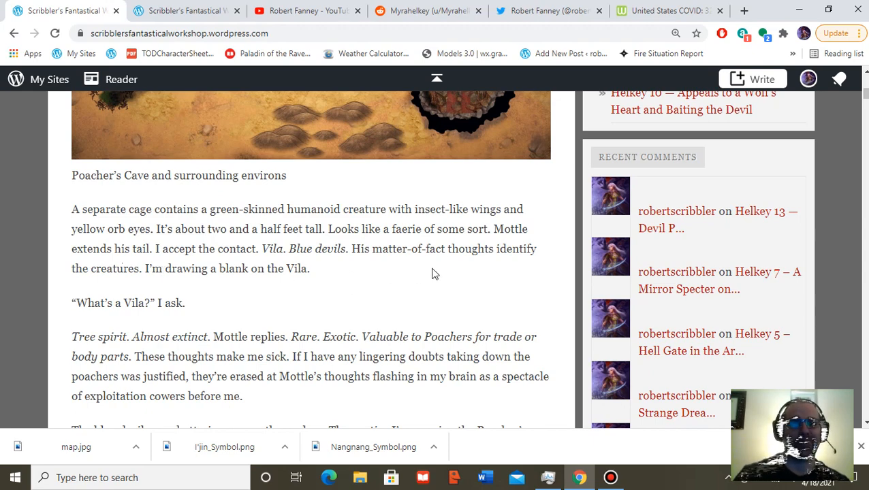
{"action": "scroll", "scroll_direction": "down", "scroll_amount": 3}
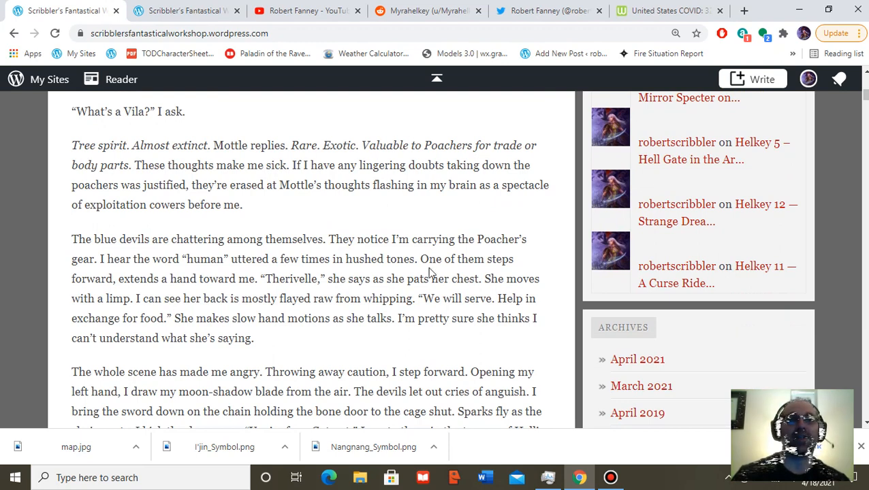
{"action": "mouse_move", "coordinate": [436, 267]}
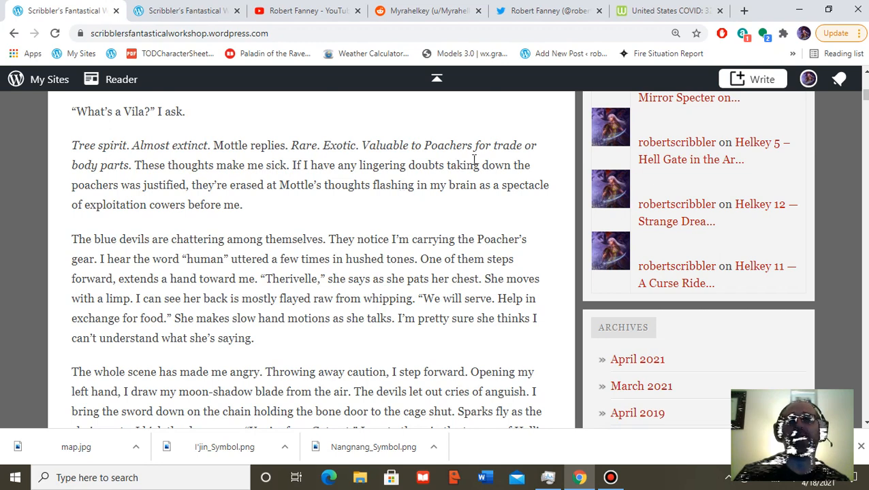
{"action": "mouse_move", "coordinate": [133, 231]}
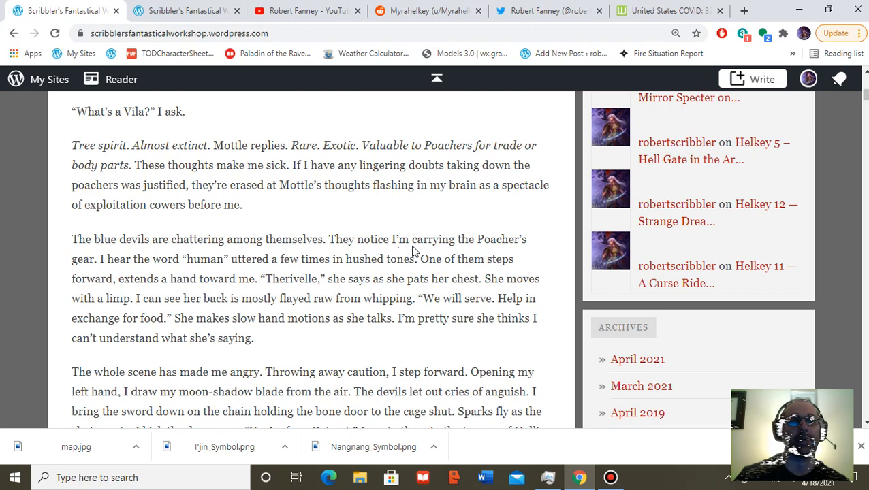
- Scroll to the blue devils chattering and the blade cutting the cage chain
{"action": "scroll", "scroll_direction": "down", "scroll_amount": 3}
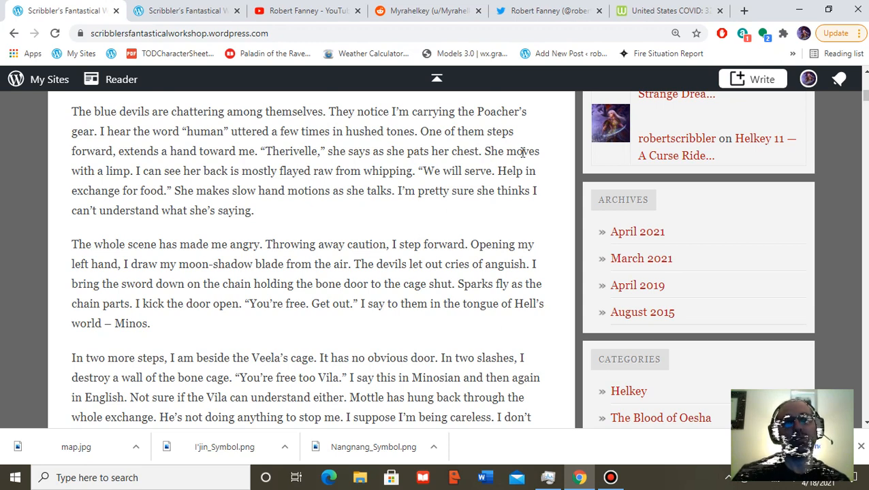
{"action": "mouse_move", "coordinate": [343, 245]}
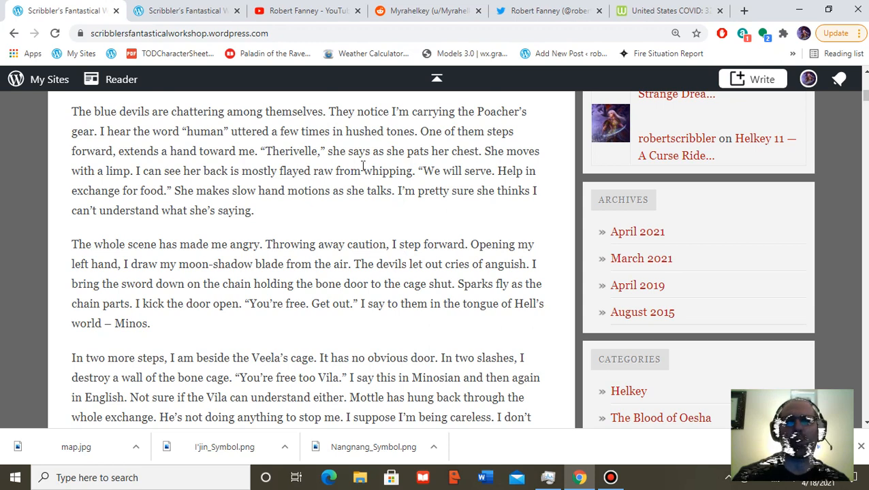
{"action": "mouse_move", "coordinate": [479, 226]}
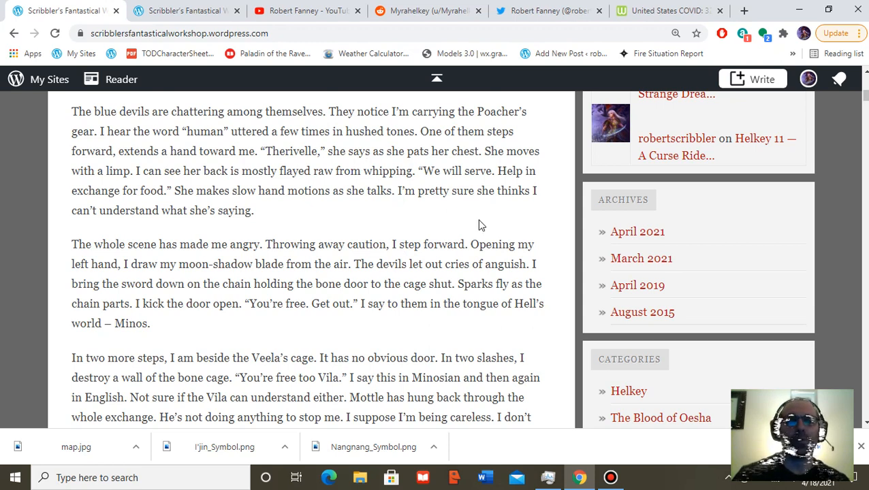
{"action": "mouse_move", "coordinate": [470, 230]}
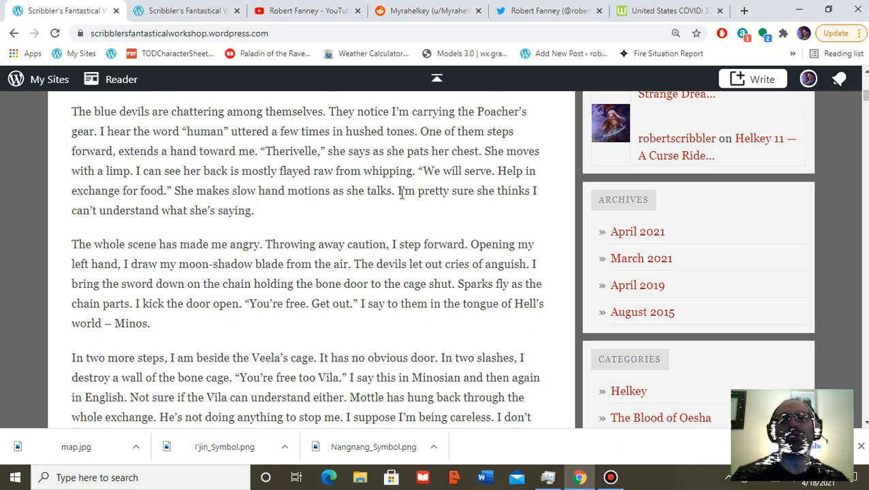
{"action": "mouse_move", "coordinate": [504, 215]}
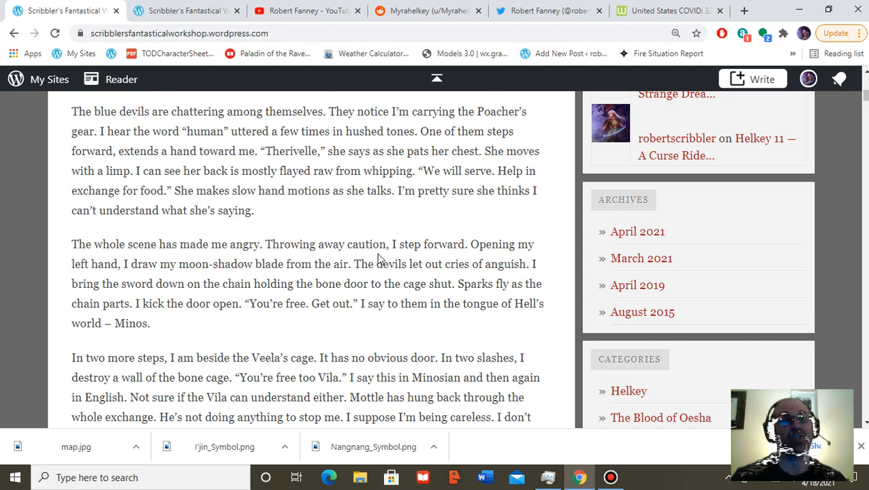
- Scroll through the narrator breaking the Vila's cage wall and the blue devils rushing out
{"action": "scroll", "scroll_direction": "down", "scroll_amount": 3}
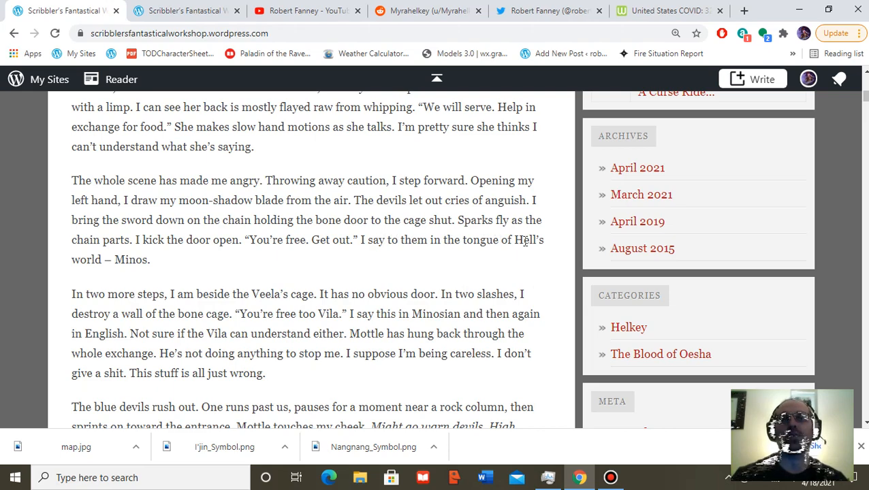
{"action": "scroll", "scroll_direction": "down", "scroll_amount": 3}
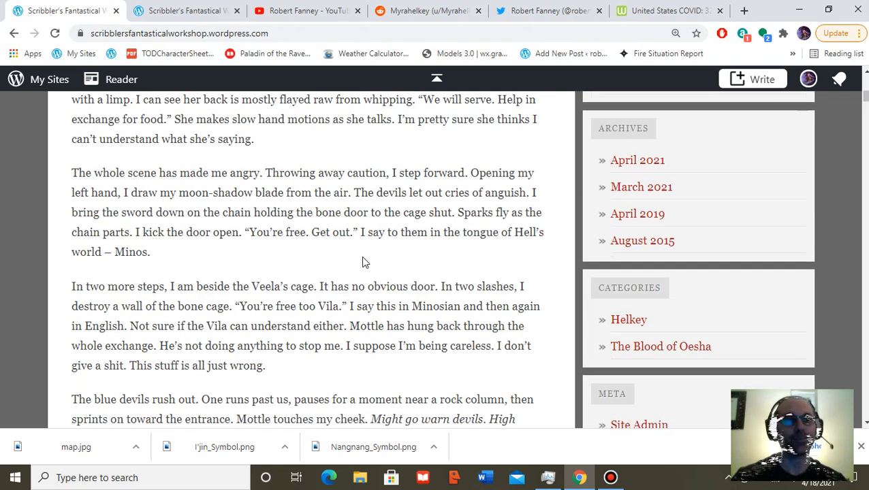
{"action": "scroll", "scroll_direction": "down", "scroll_amount": 3}
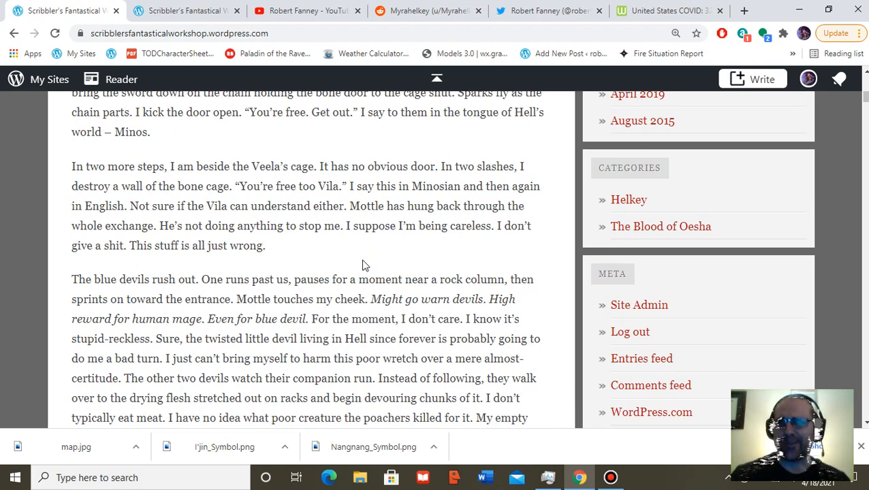
{"action": "mouse_move", "coordinate": [492, 185]}
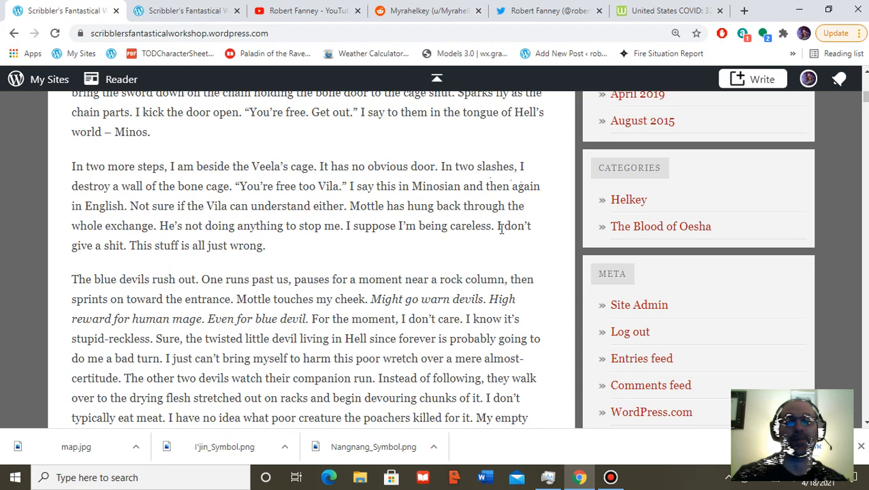
{"action": "mouse_move", "coordinate": [521, 248]}
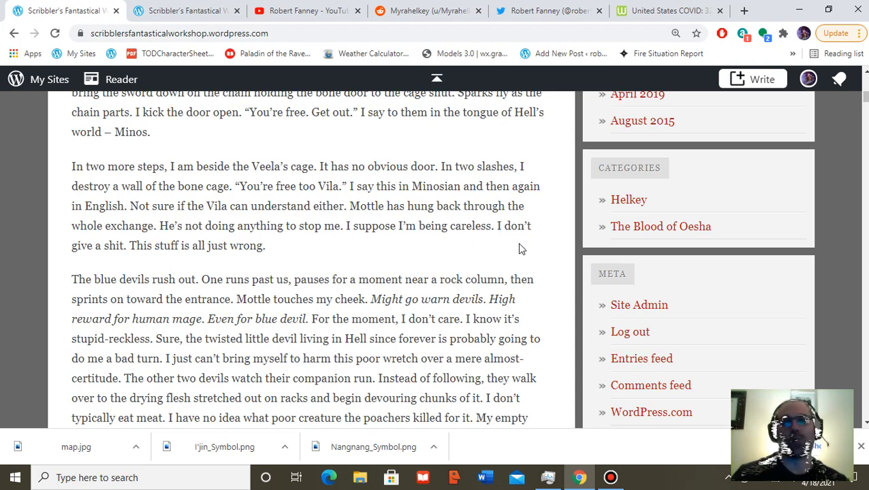
{"action": "mouse_move", "coordinate": [402, 264]}
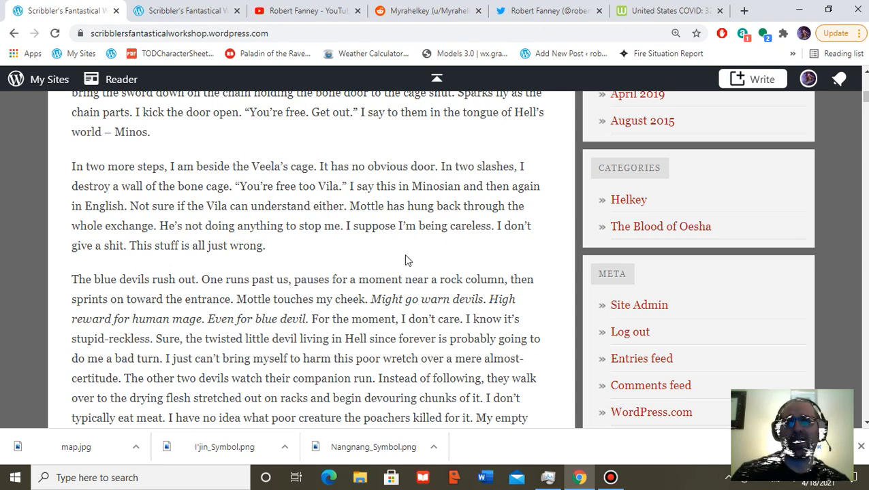
{"action": "mouse_move", "coordinate": [405, 258]}
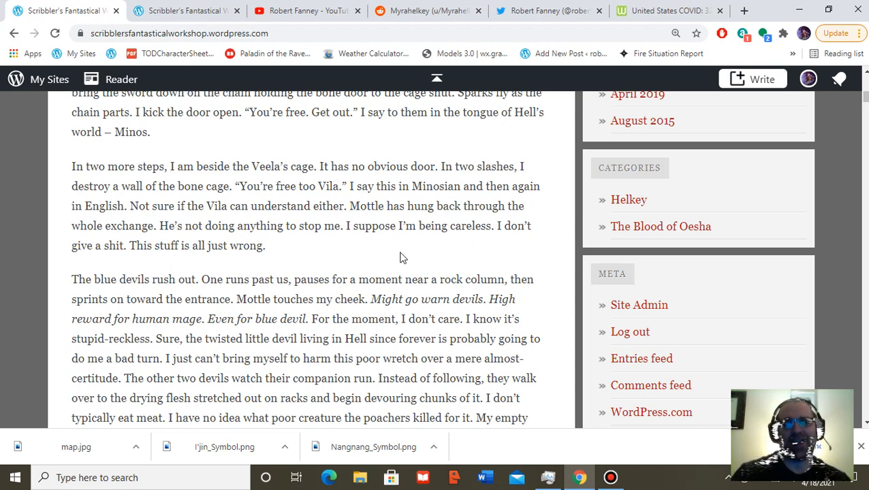
{"action": "scroll", "scroll_direction": "down", "scroll_amount": 3}
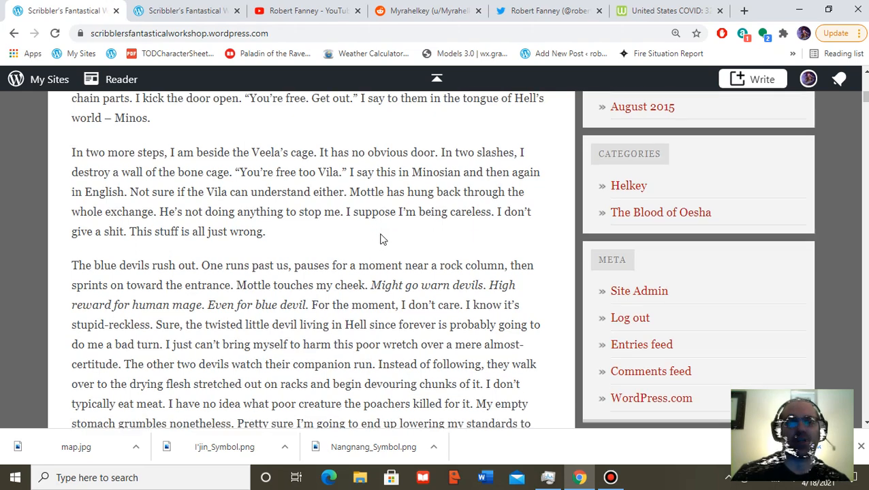
- Scroll to the devils devouring the drying flesh and the Vila flying to a high corner
{"action": "scroll", "scroll_direction": "down", "scroll_amount": 3}
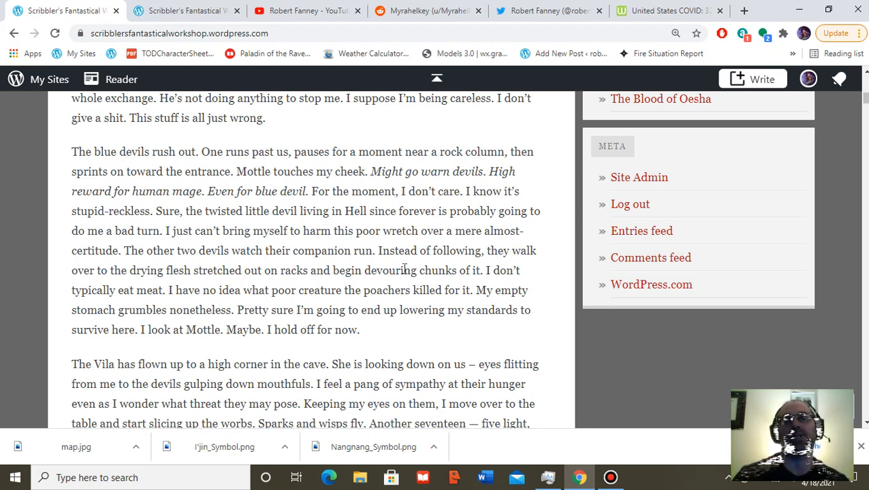
{"action": "mouse_move", "coordinate": [450, 361]}
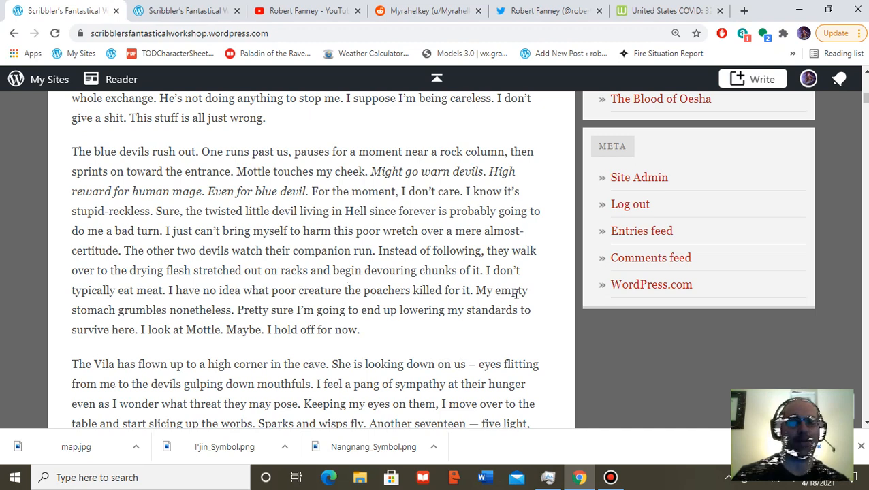
{"action": "mouse_move", "coordinate": [290, 316]}
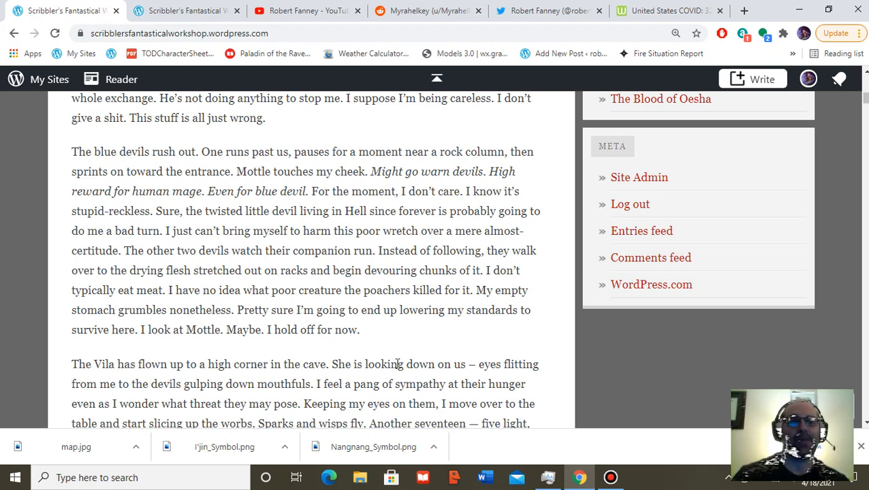
- Scroll the post down to the paragraph beginning "In answer, I lift my arm" and the Revelare incantation
{"action": "scroll", "scroll_direction": "down", "scroll_amount": 3}
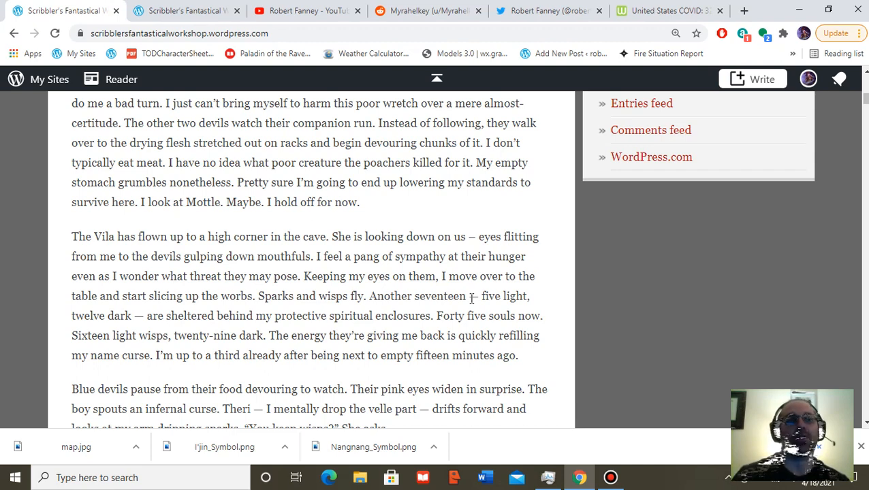
{"action": "mouse_move", "coordinate": [477, 250]}
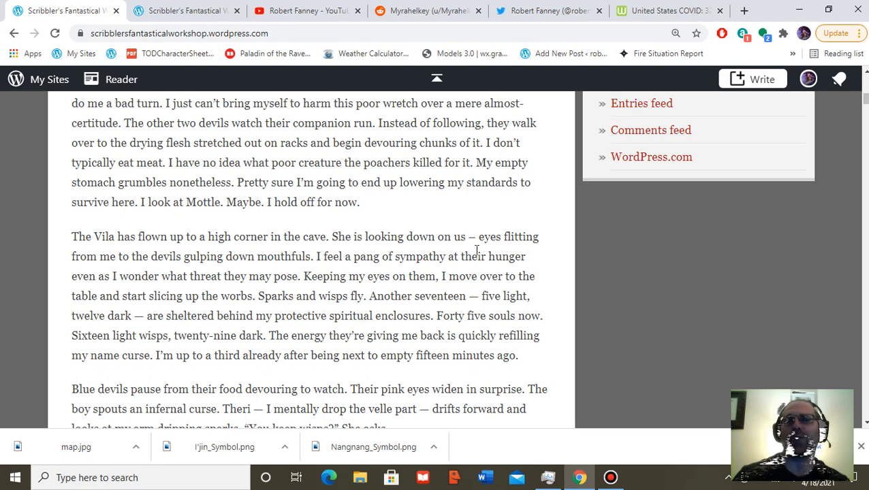
{"action": "scroll", "scroll_direction": "down", "scroll_amount": 3}
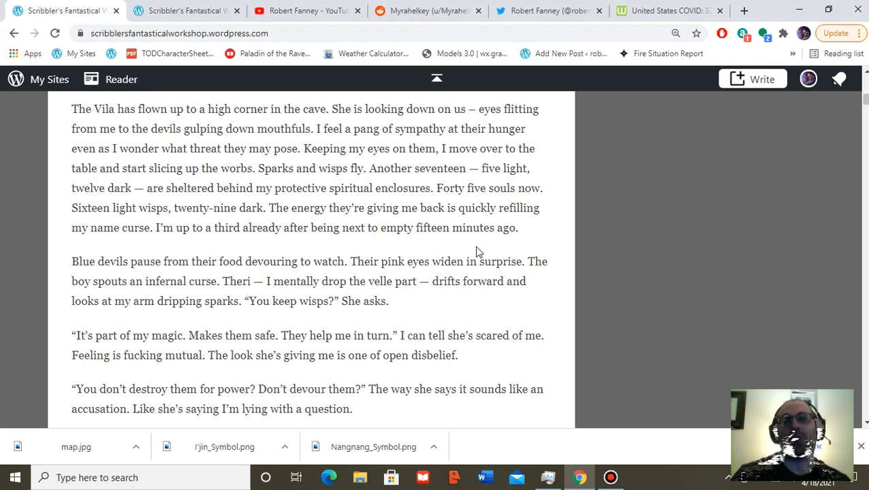
{"action": "mouse_move", "coordinate": [521, 246]}
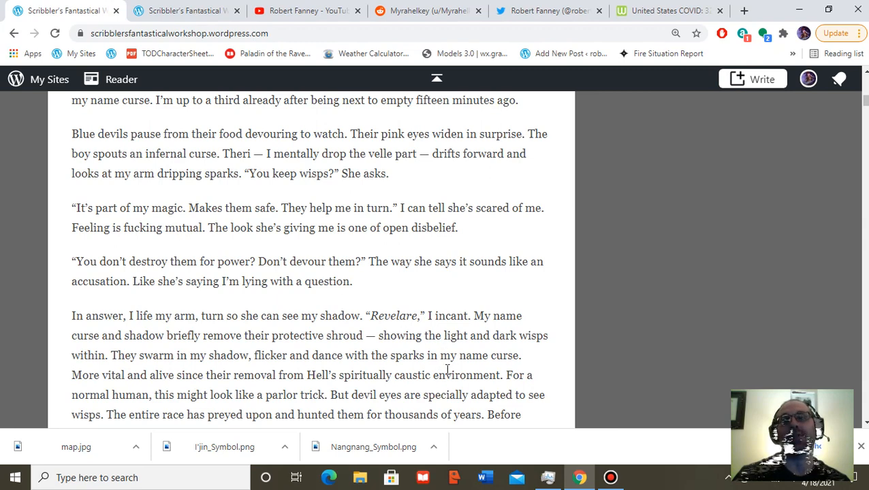
{"action": "mouse_move", "coordinate": [455, 368]}
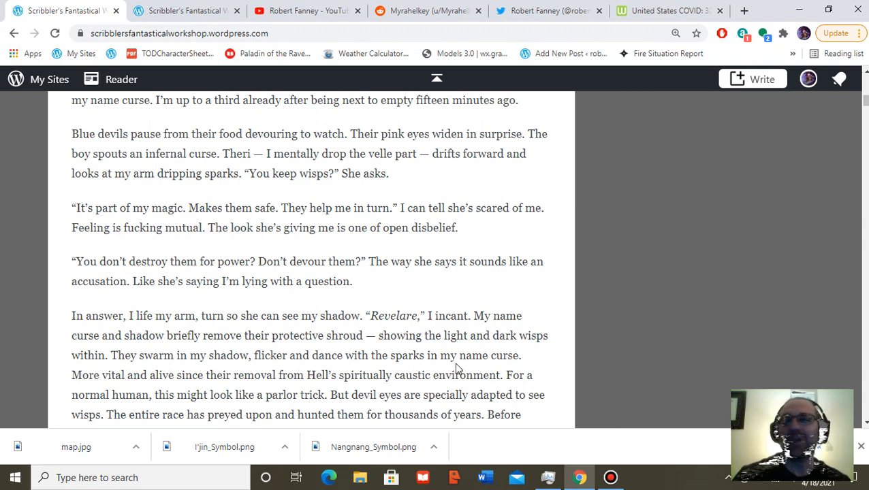
{"action": "mouse_move", "coordinate": [422, 174]}
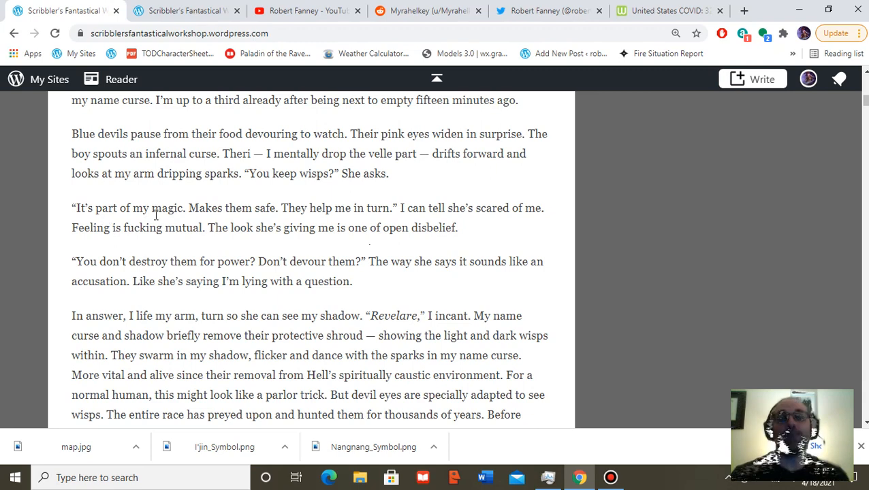
{"action": "mouse_move", "coordinate": [327, 248]}
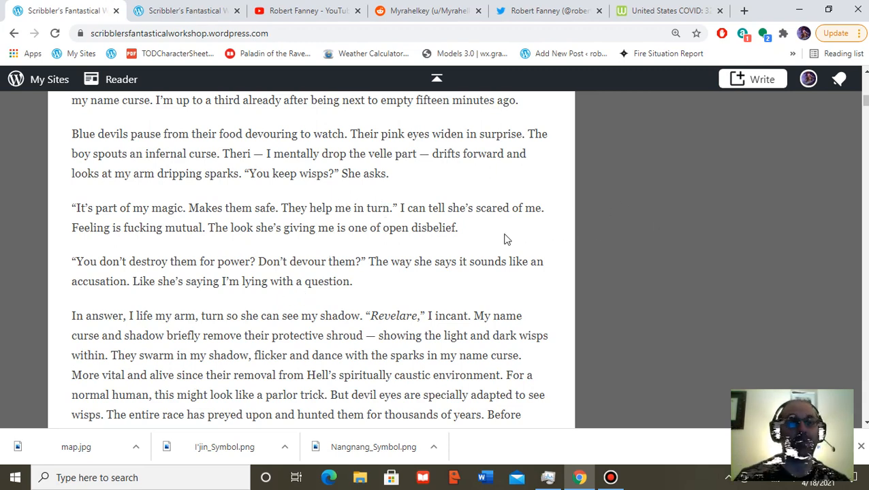
{"action": "scroll", "scroll_direction": "down", "scroll_amount": 3}
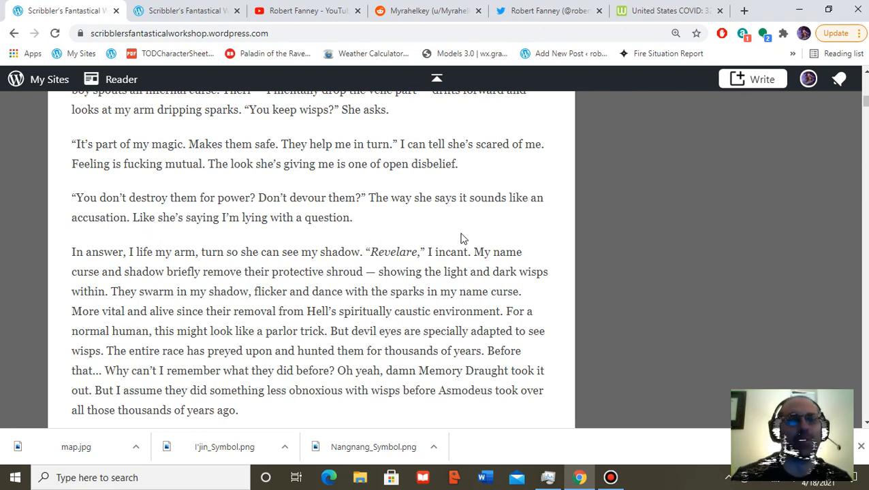
{"action": "scroll", "scroll_direction": "down", "scroll_amount": 3}
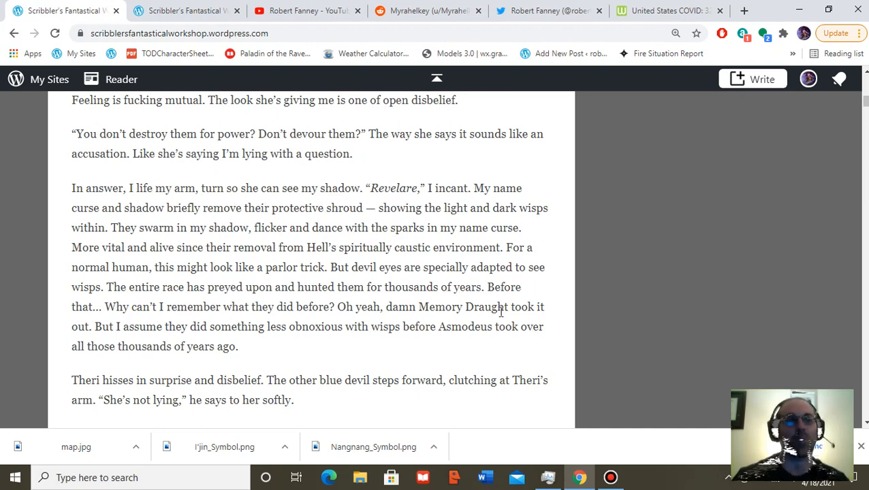
{"action": "mouse_move", "coordinate": [487, 313]}
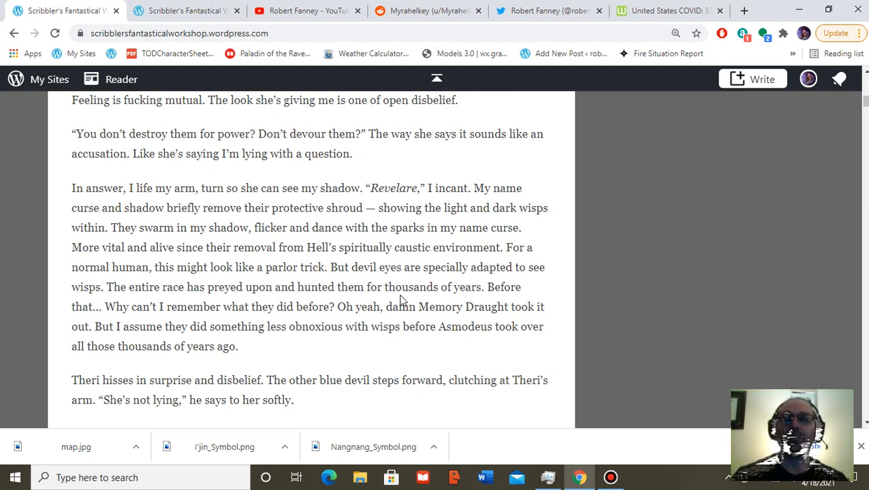
{"action": "mouse_move", "coordinate": [118, 319]}
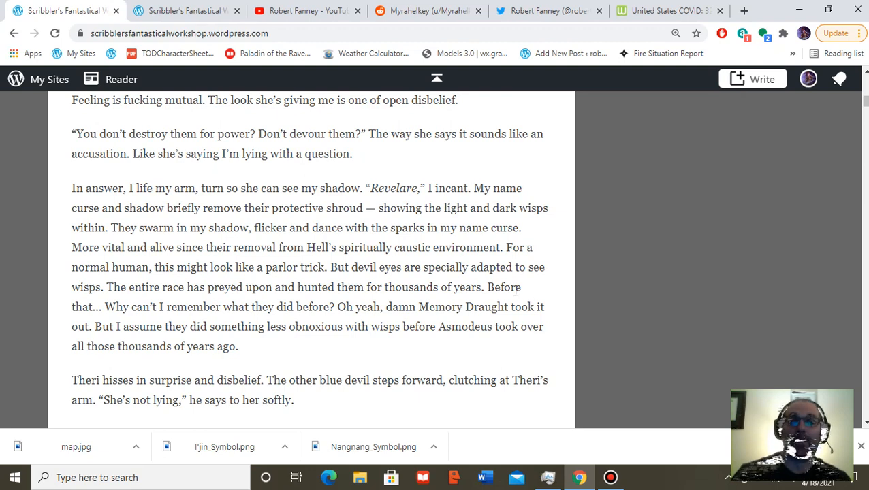
{"action": "mouse_move", "coordinate": [374, 288]}
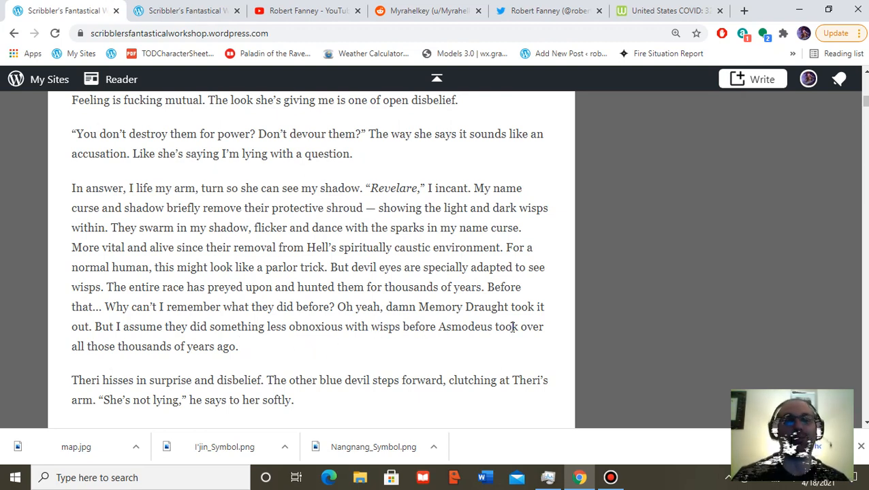
{"action": "mouse_move", "coordinate": [296, 360]}
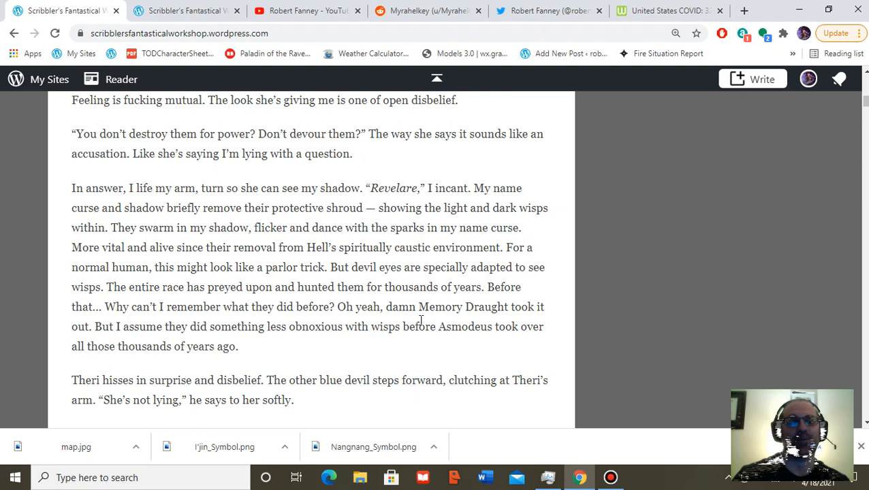
- Scroll slightly so the paragraph starting "Theri hisses in surprise" comes into view
{"action": "scroll", "scroll_direction": "down", "scroll_amount": 3}
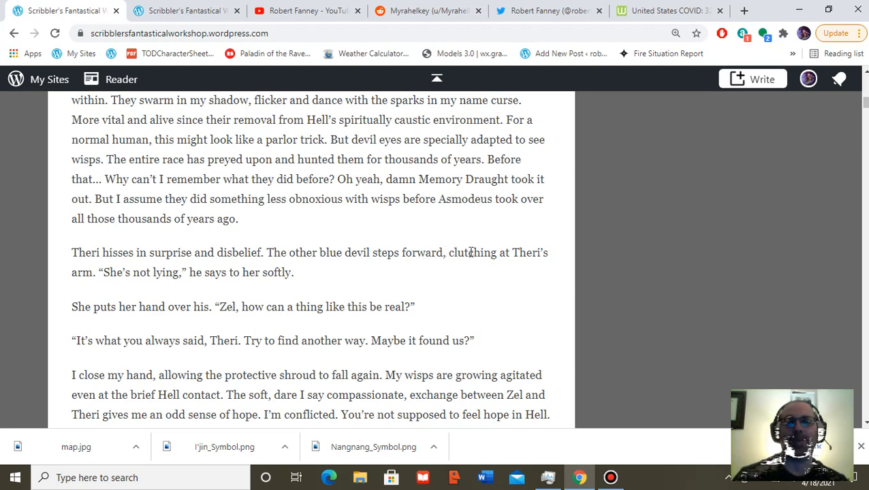
{"action": "mouse_move", "coordinate": [305, 282]}
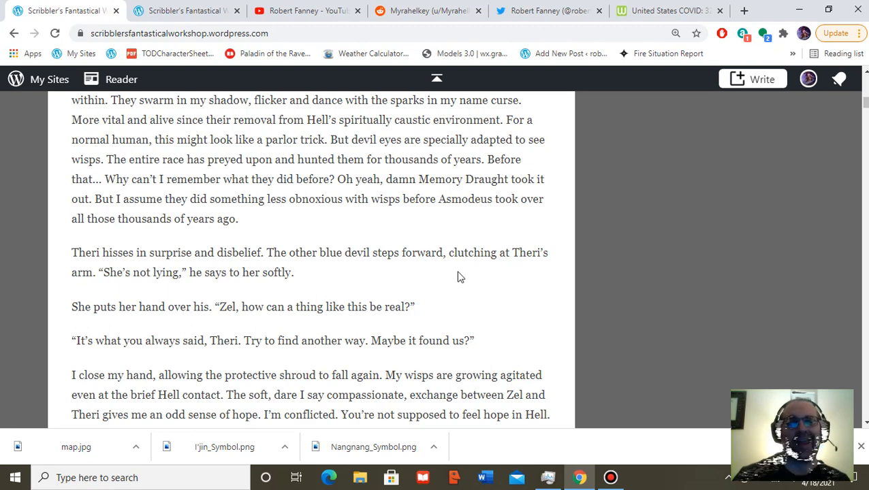
{"action": "mouse_move", "coordinate": [496, 276]}
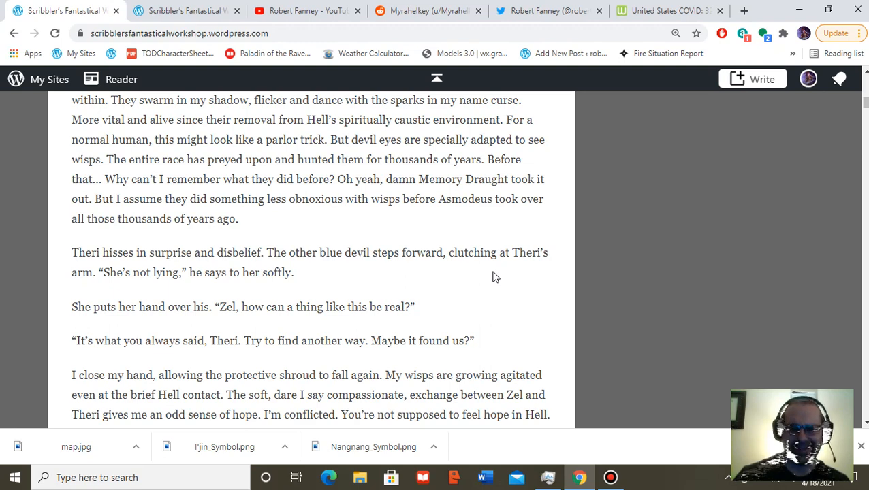
{"action": "mouse_move", "coordinate": [532, 279]}
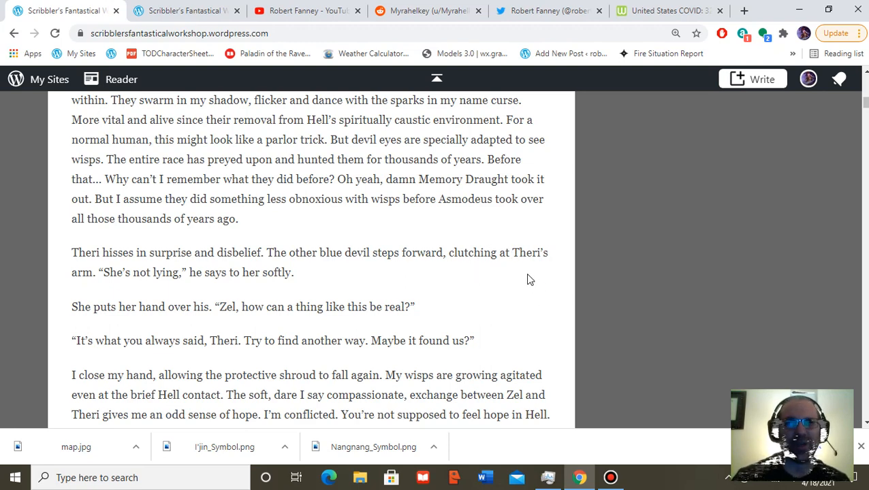
- Scroll past Zel and Theri's exchange to "I close my hand" and the start of the "Look" speech
{"action": "scroll", "scroll_direction": "down", "scroll_amount": 3}
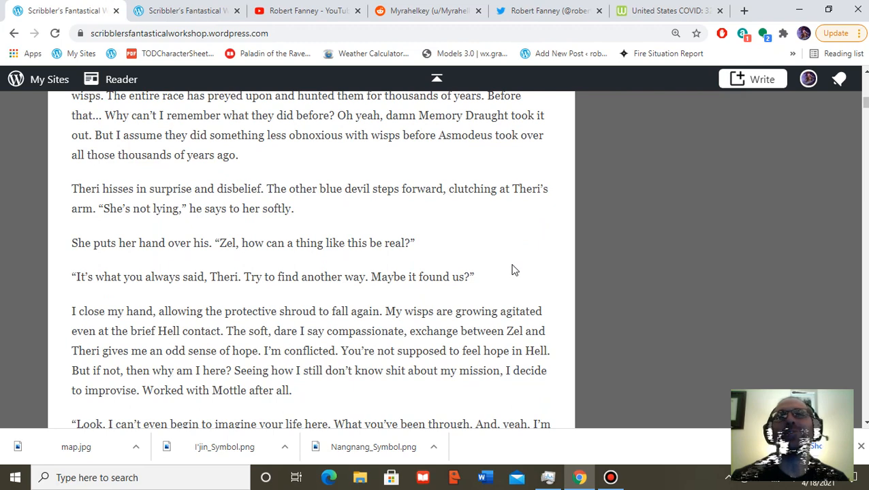
{"action": "mouse_move", "coordinate": [428, 270]}
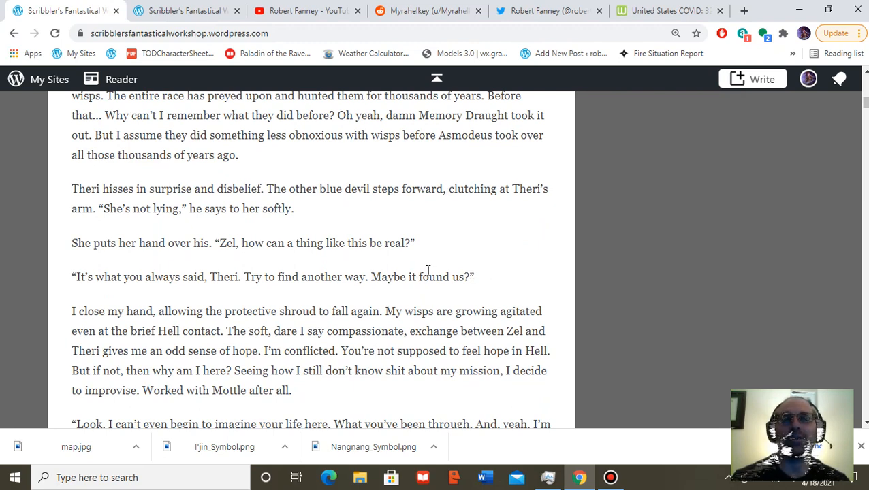
{"action": "mouse_move", "coordinate": [495, 273]}
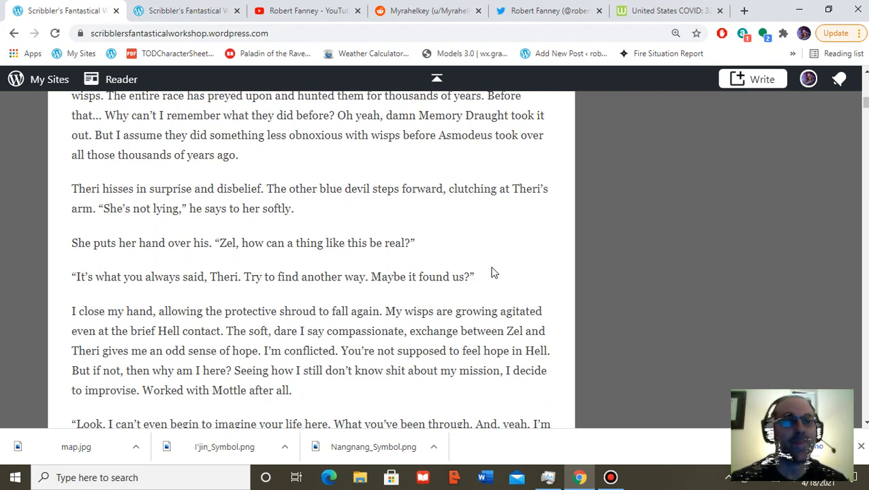
{"action": "scroll", "scroll_direction": "down", "scroll_amount": 3}
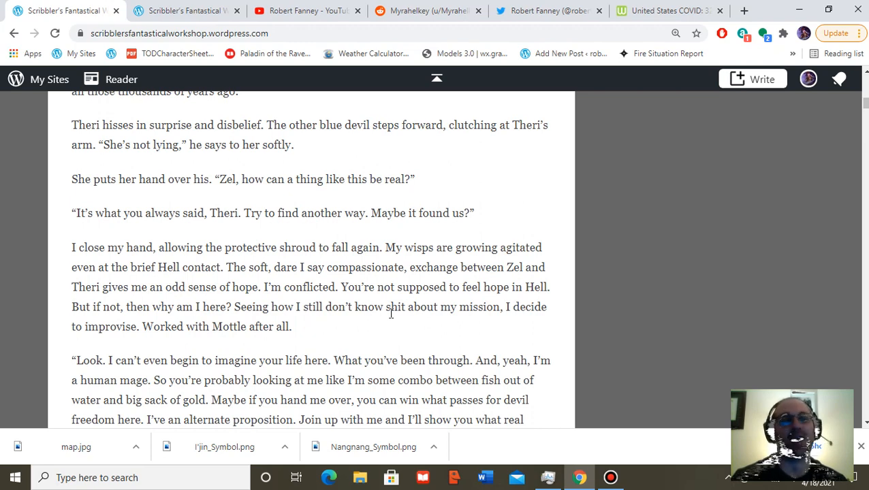
{"action": "mouse_move", "coordinate": [346, 359]}
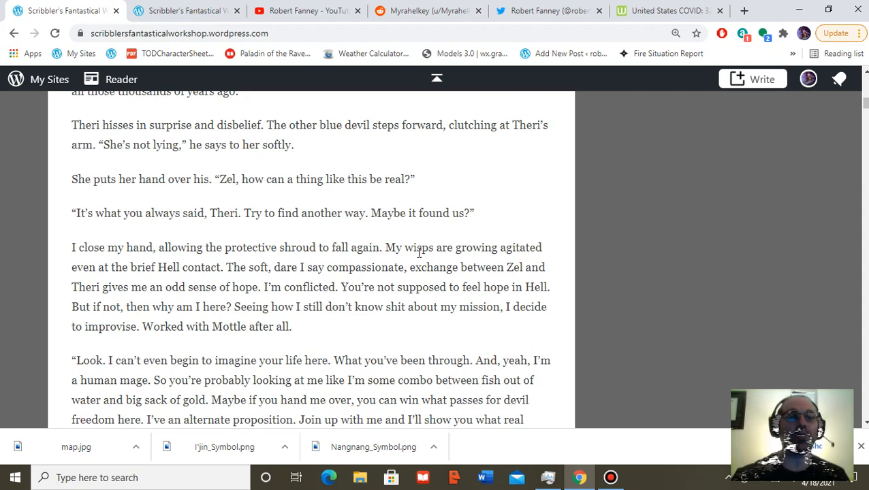
- Scroll through the proposition speech to the paragraph beginning "Theri and Zel are staring at me"
{"action": "scroll", "scroll_direction": "down", "scroll_amount": 3}
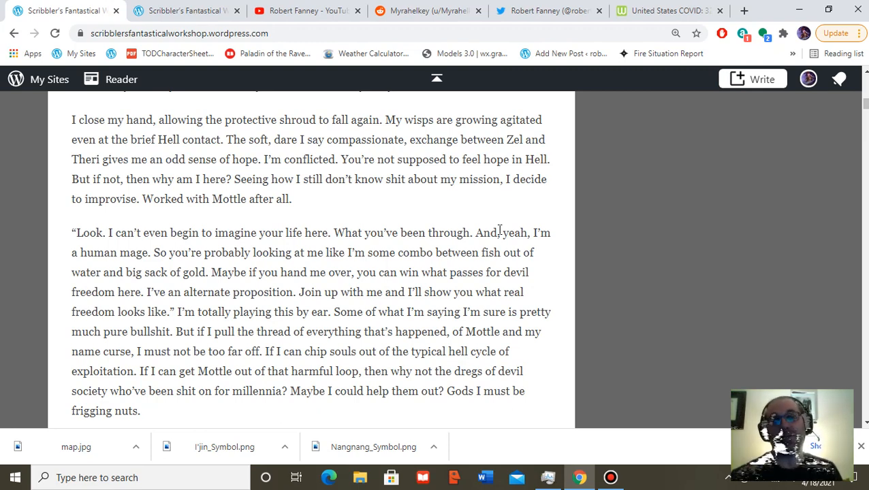
{"action": "mouse_move", "coordinate": [502, 212]}
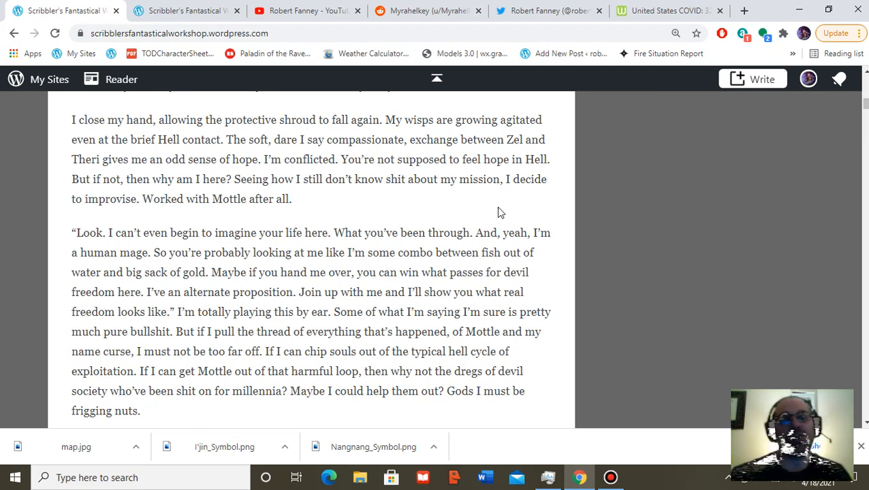
{"action": "scroll", "scroll_direction": "down", "scroll_amount": 3}
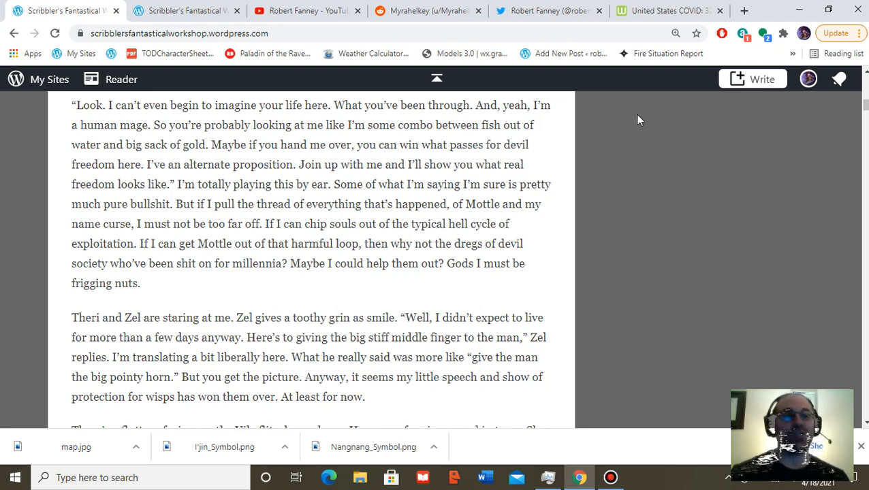
- Scroll down to the paragraphs about the Vila named Zaya pleading for protection and her pledge
{"action": "scroll", "scroll_direction": "down", "scroll_amount": 3}
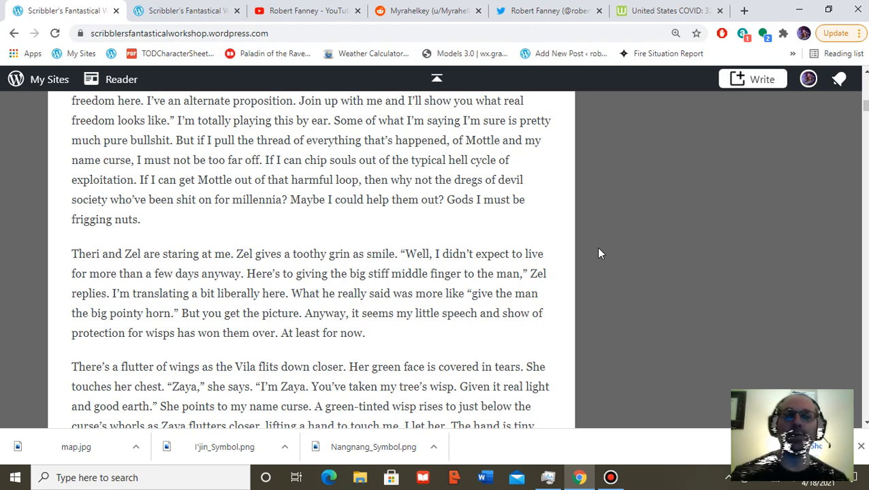
{"action": "scroll", "scroll_direction": "down", "scroll_amount": 3}
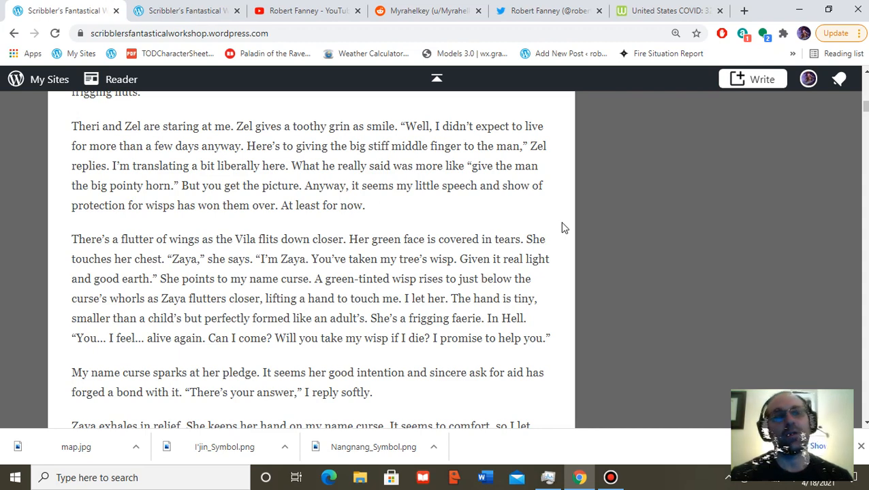
- Scroll to the post's final paragraphs with Mottle's spark and the link to Helkey 1
{"action": "scroll", "scroll_direction": "down", "scroll_amount": 3}
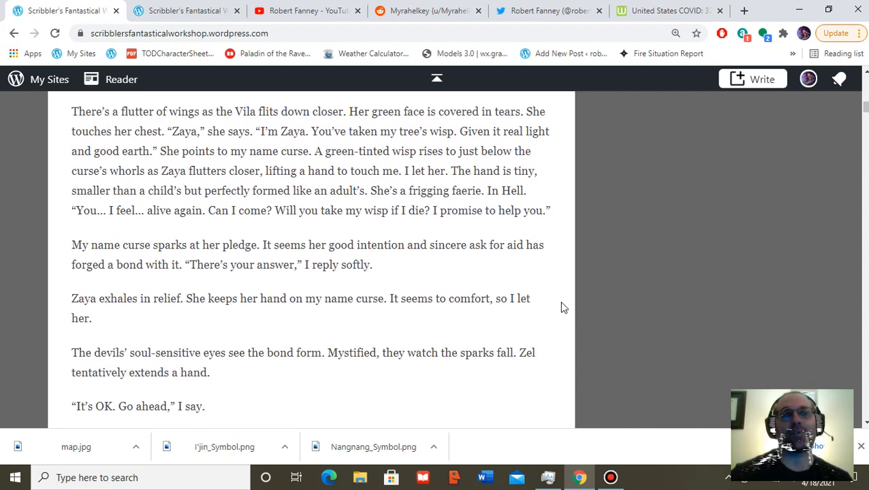
{"action": "mouse_move", "coordinate": [574, 329]}
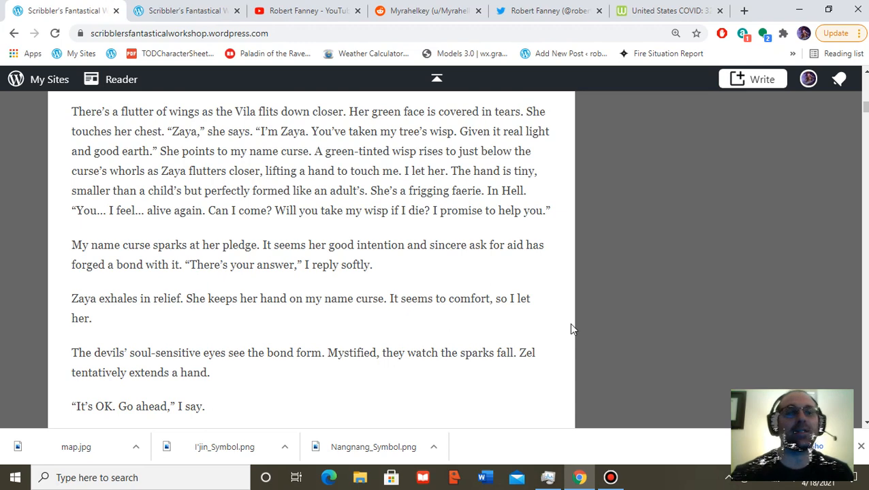
{"action": "scroll", "scroll_direction": "down", "scroll_amount": 3}
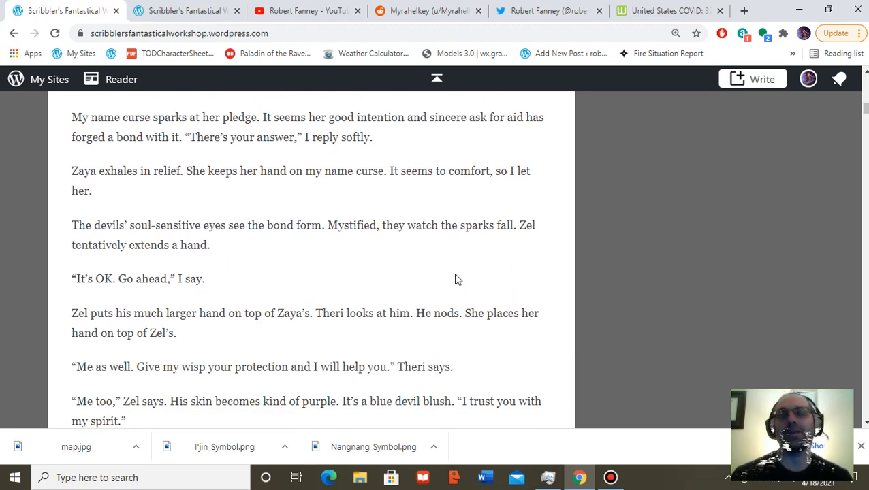
{"action": "scroll", "scroll_direction": "down", "scroll_amount": 3}
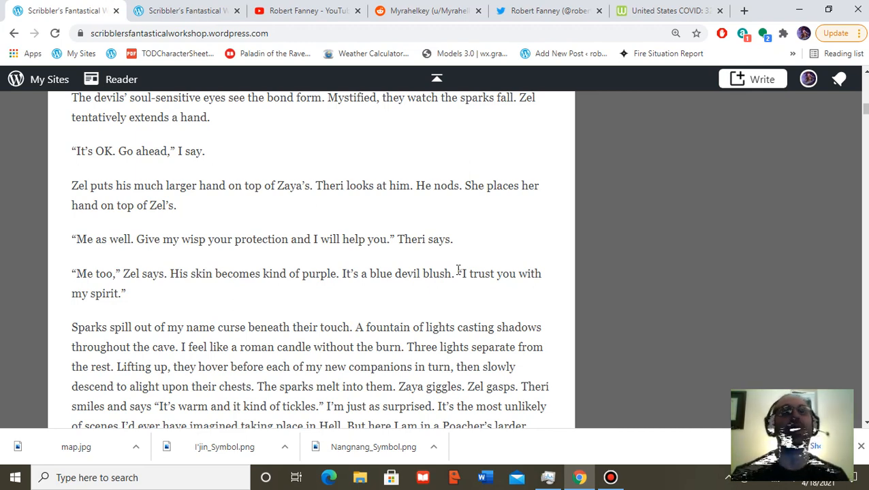
{"action": "scroll", "scroll_direction": "down", "scroll_amount": 3}
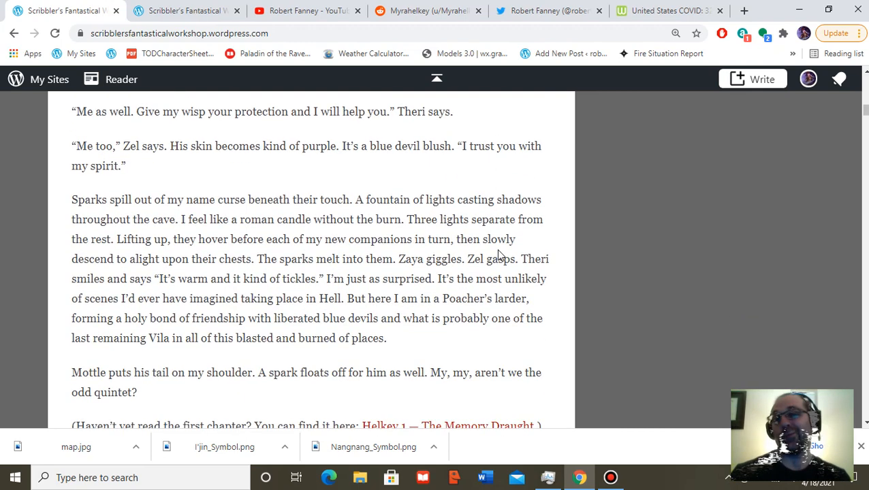